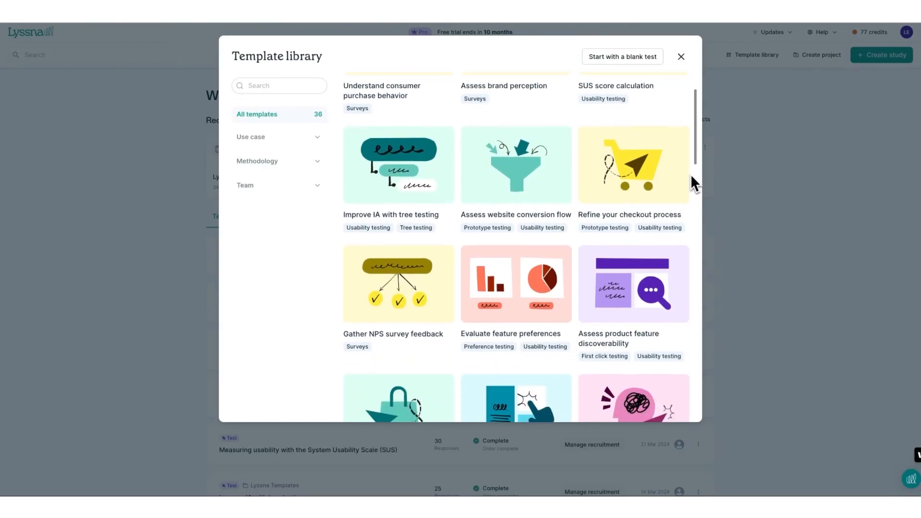
# Browse the template gallery and filter Methodology to Five second testing.
pyautogui.scroll(-3)
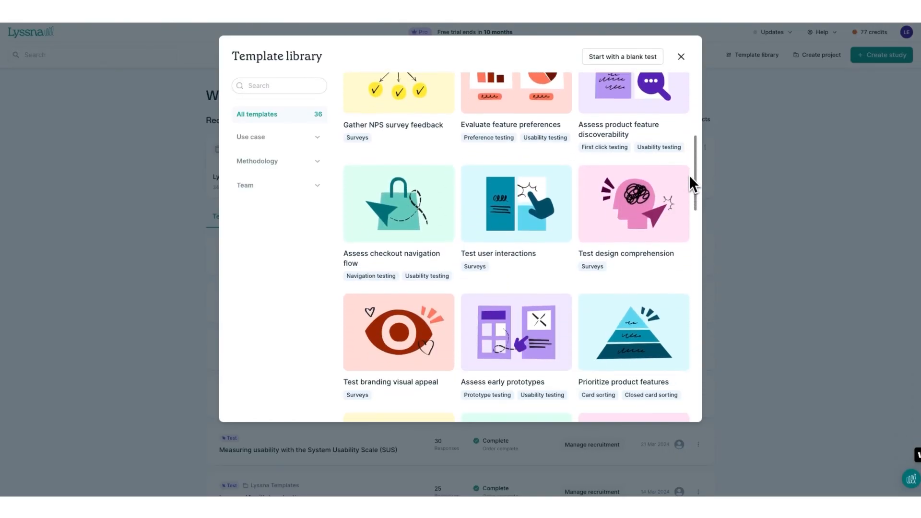
pyautogui.scroll(-3)
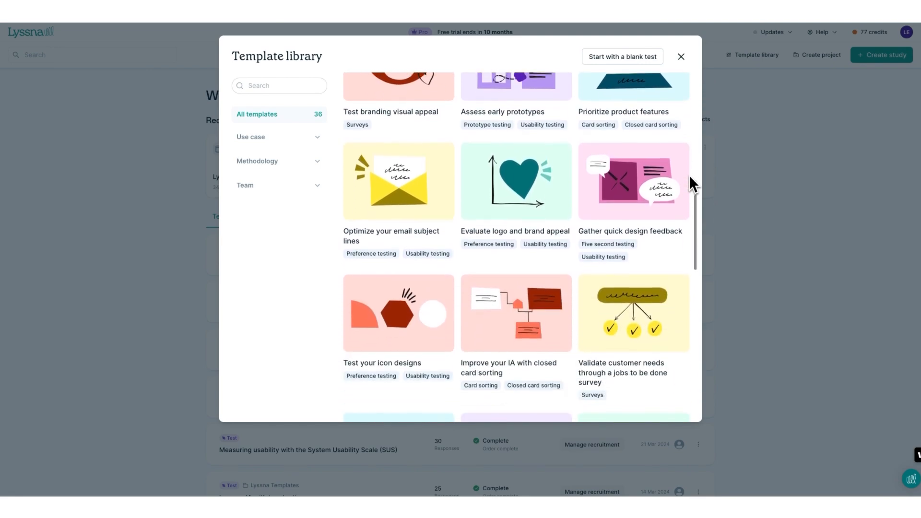
pyautogui.click(680, 57)
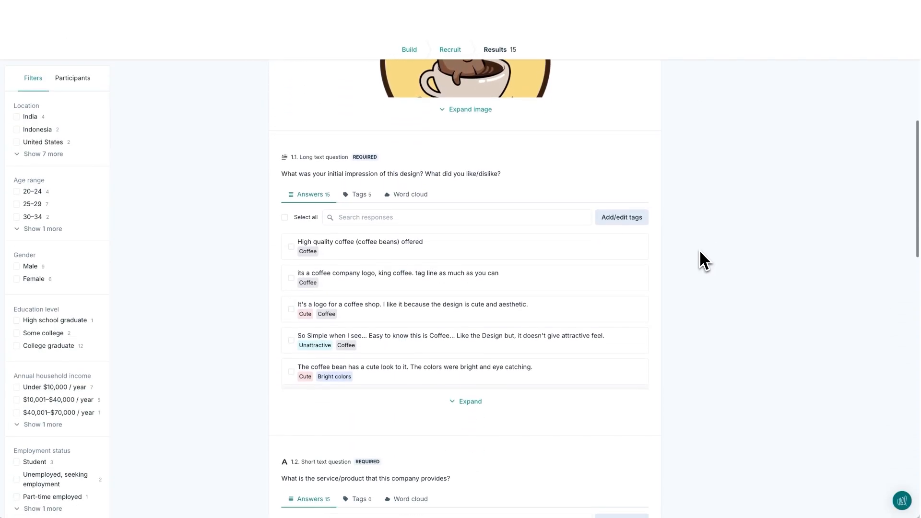
pyautogui.scroll(-3)
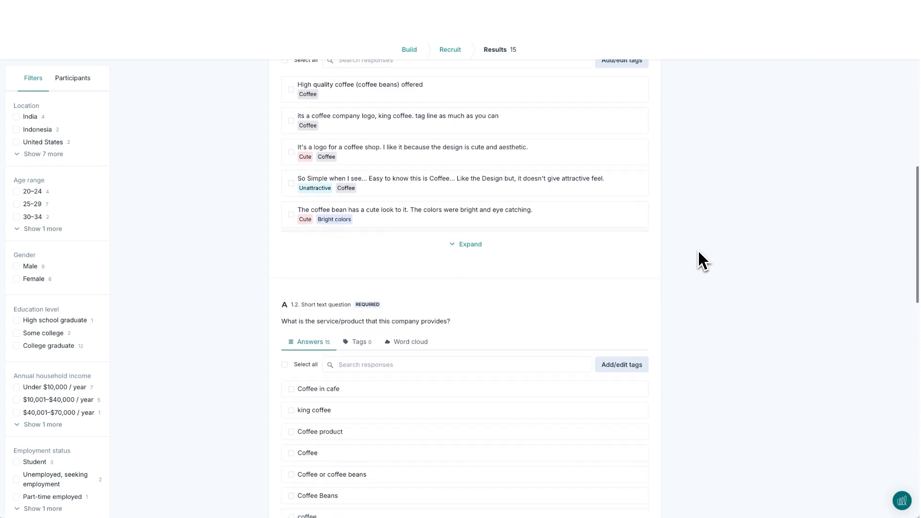
pyautogui.scroll(-3)
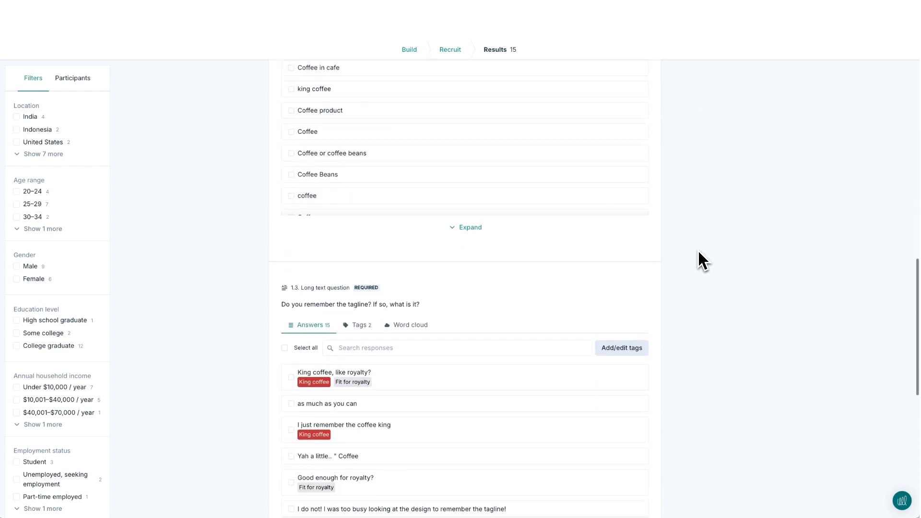
pyautogui.scroll(-3)
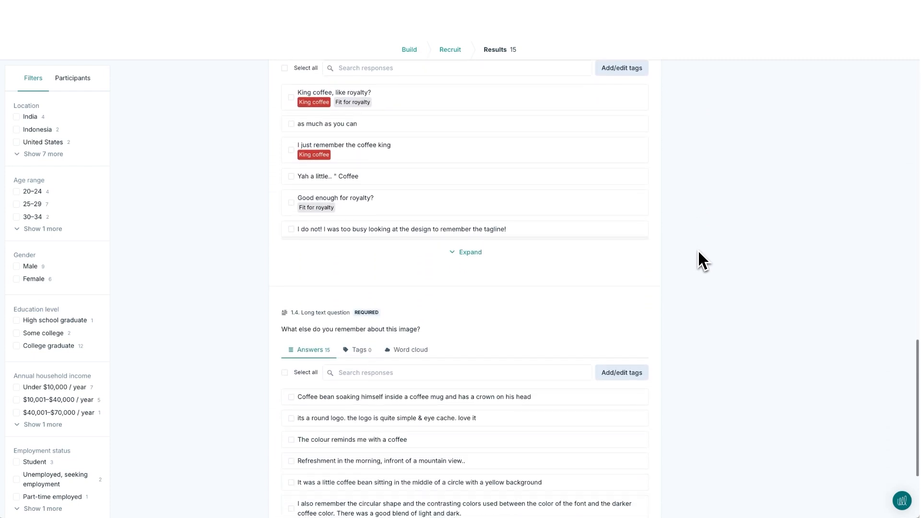
pyautogui.scroll(-3)
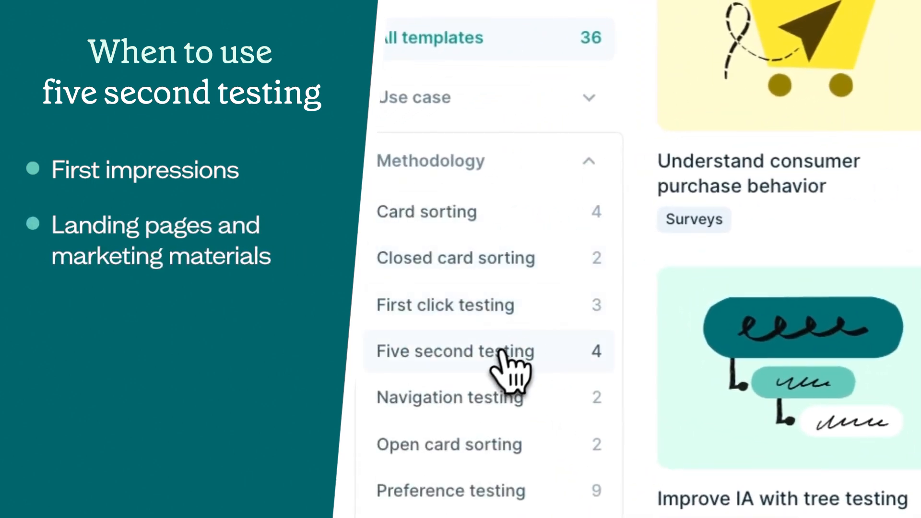
pyautogui.click(455, 351)
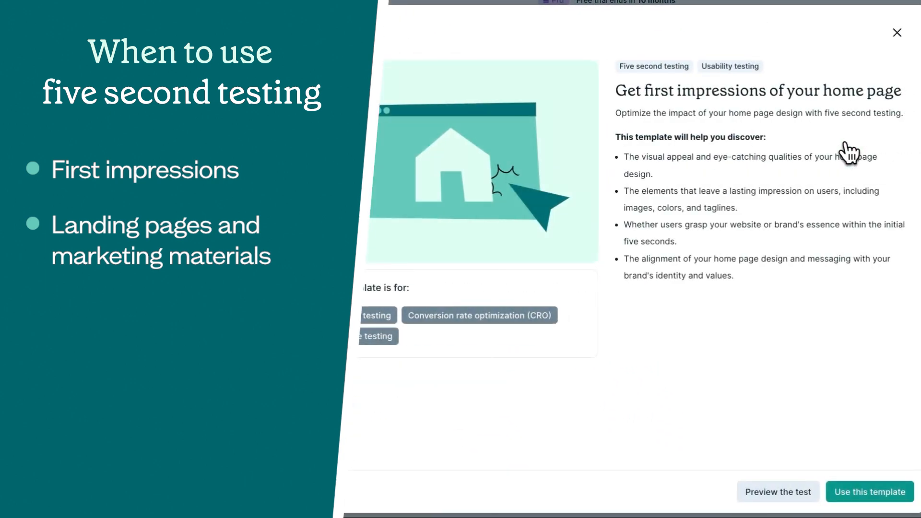
pyautogui.moveTo(842, 359)
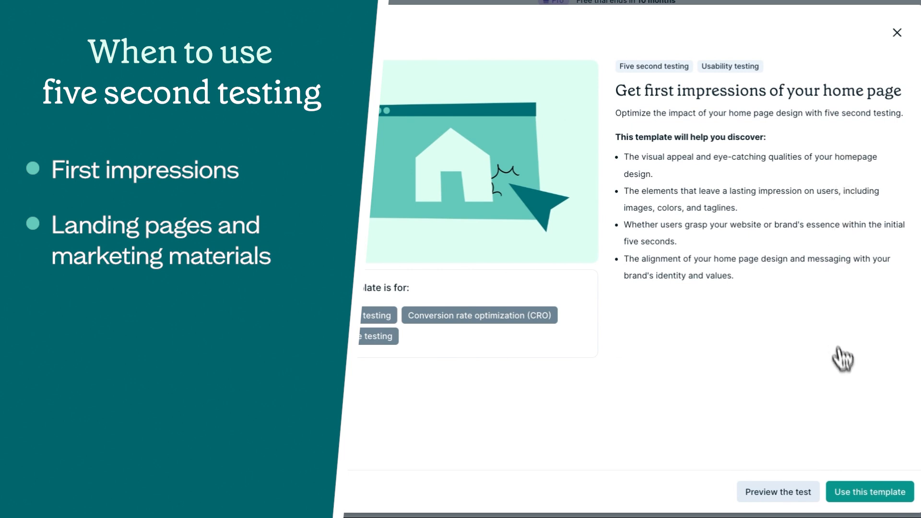
pyautogui.moveTo(879, 504)
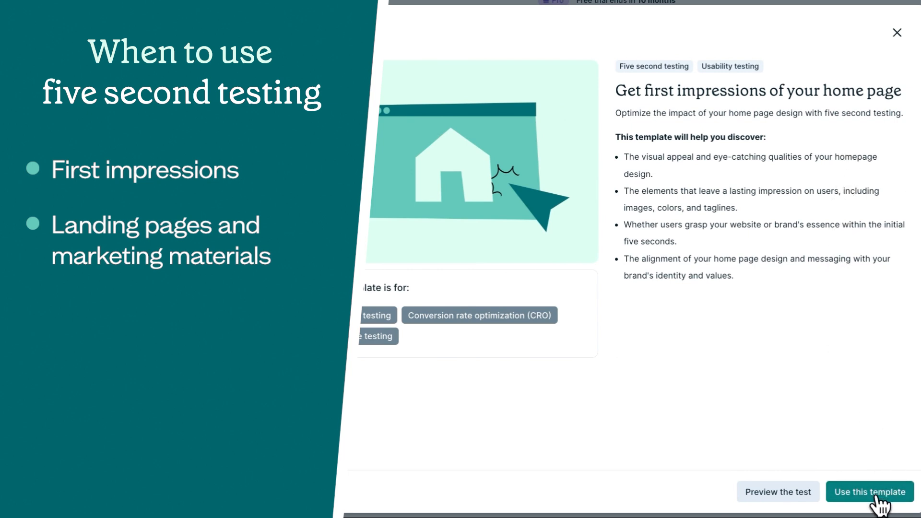
# Create a test from the home page template and expand the travel website design in its results.
pyautogui.click(869, 491)
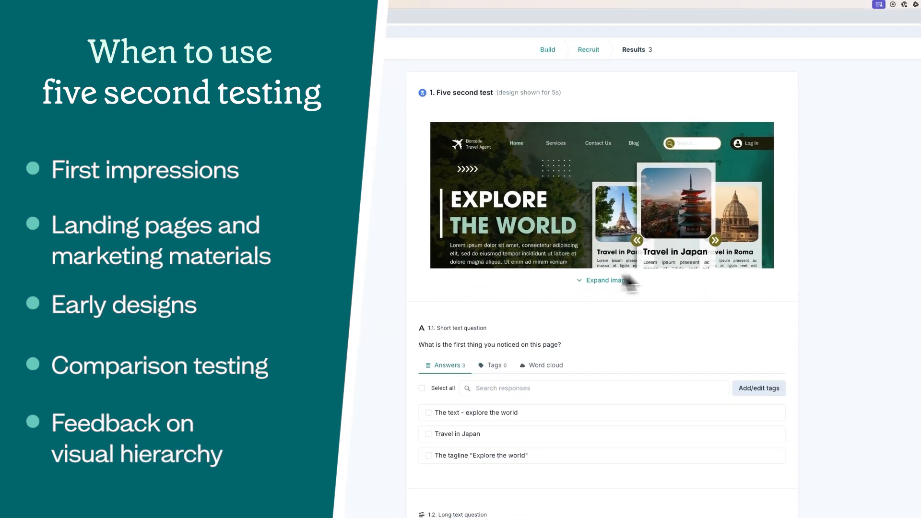
pyautogui.click(605, 280)
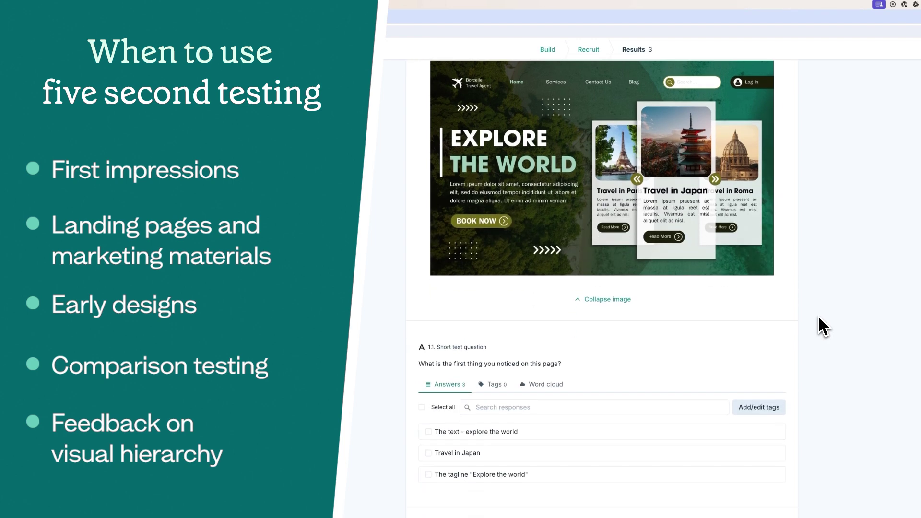
pyautogui.scroll(-3)
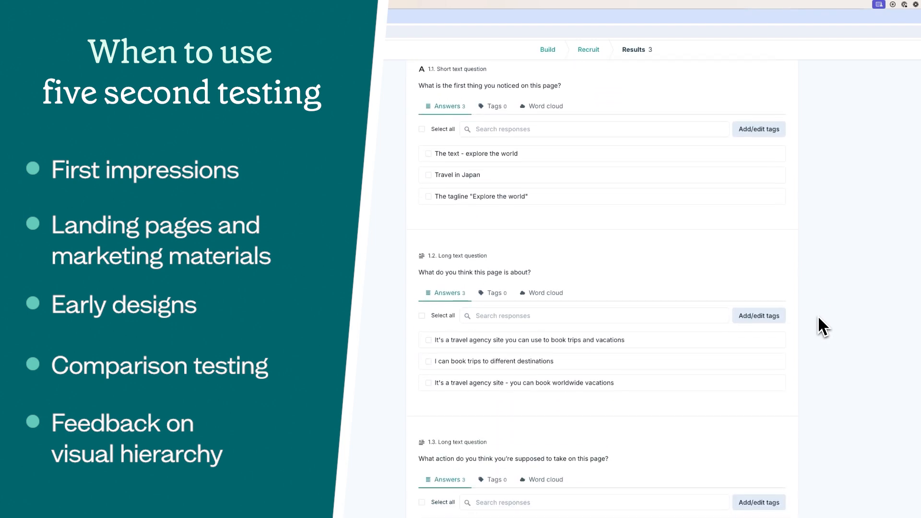
pyautogui.scroll(-3)
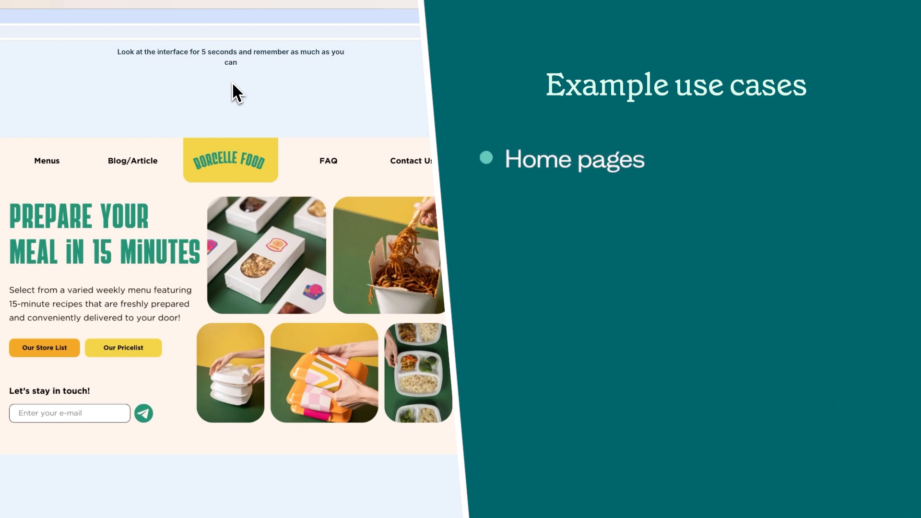
# Answer the recall question with 'Meal' after viewing the Dorcelle Food home page.
pyautogui.write('Meal')
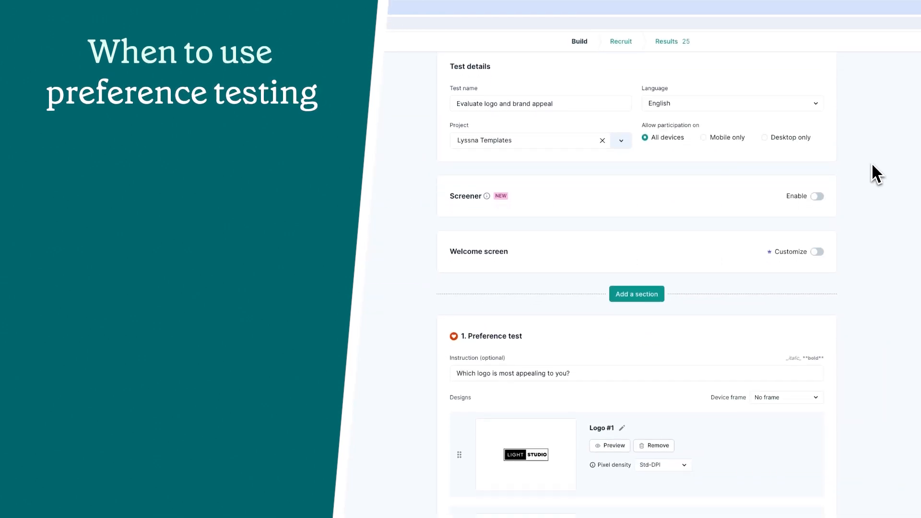
# Review the logo preference test build down to the why-chose-this follow-up question.
pyautogui.scroll(-3)
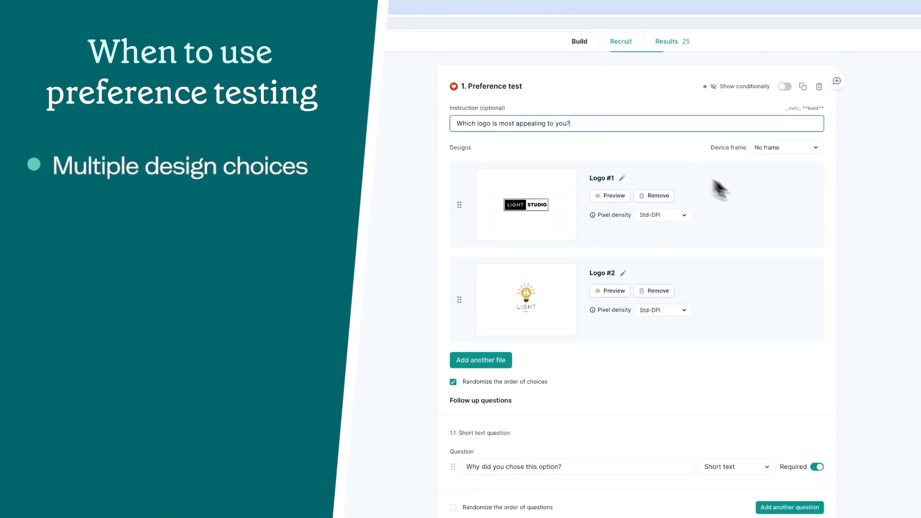
pyautogui.scroll(-3)
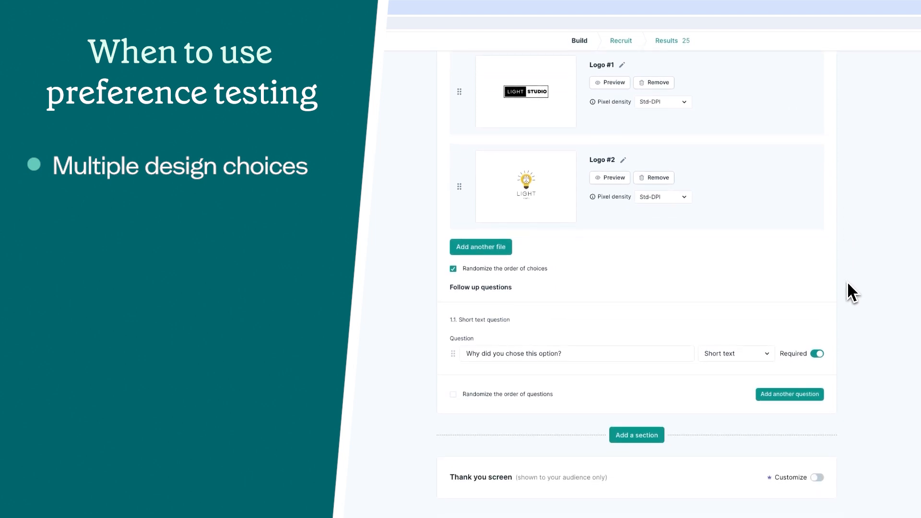
pyautogui.click(576, 354)
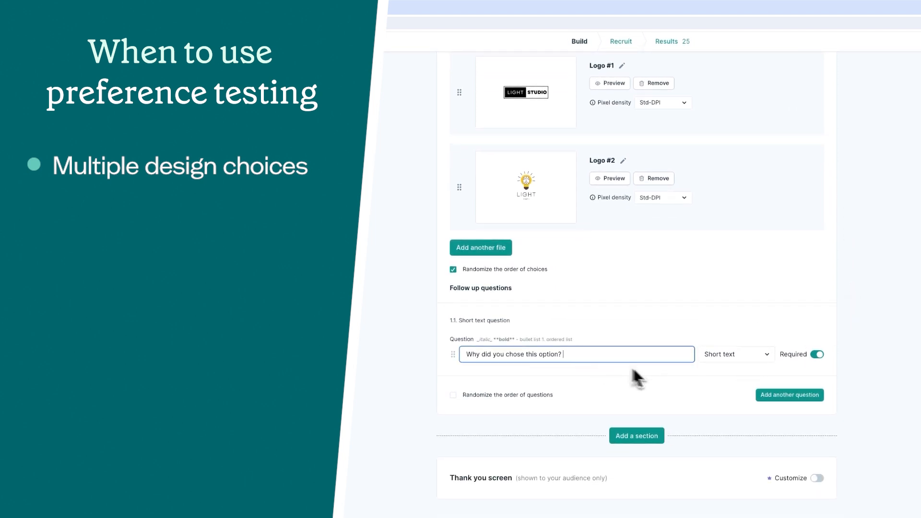
# Bring up the logo preference results where Logo #1 leads with 64%.
pyautogui.click(666, 41)
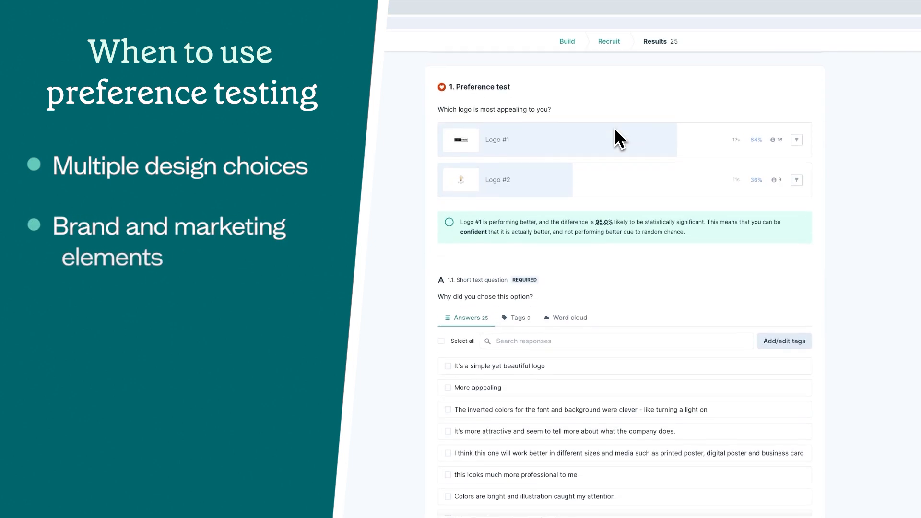
pyautogui.scroll(-3)
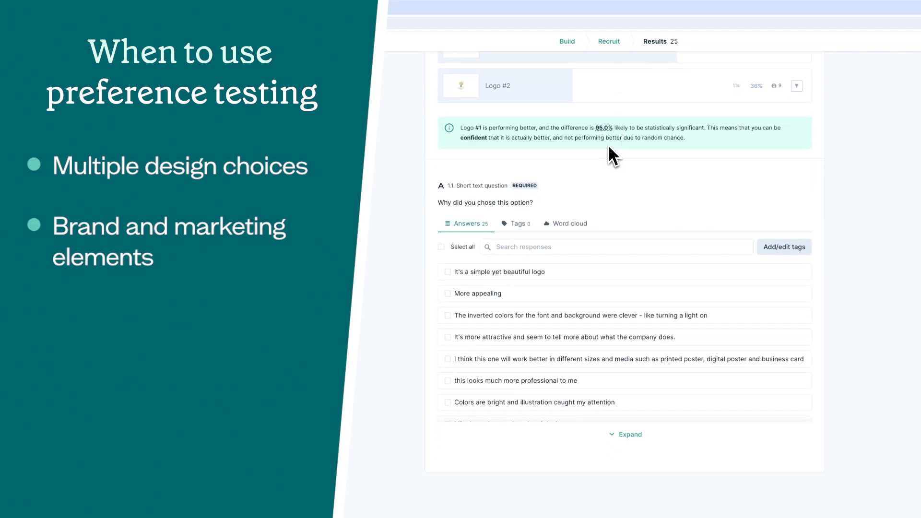
pyautogui.scroll(-3)
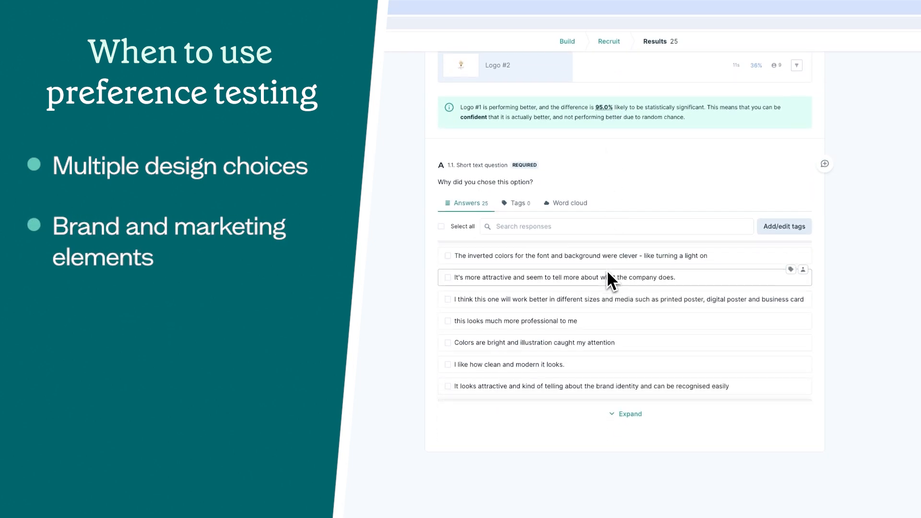
pyautogui.scroll(-3)
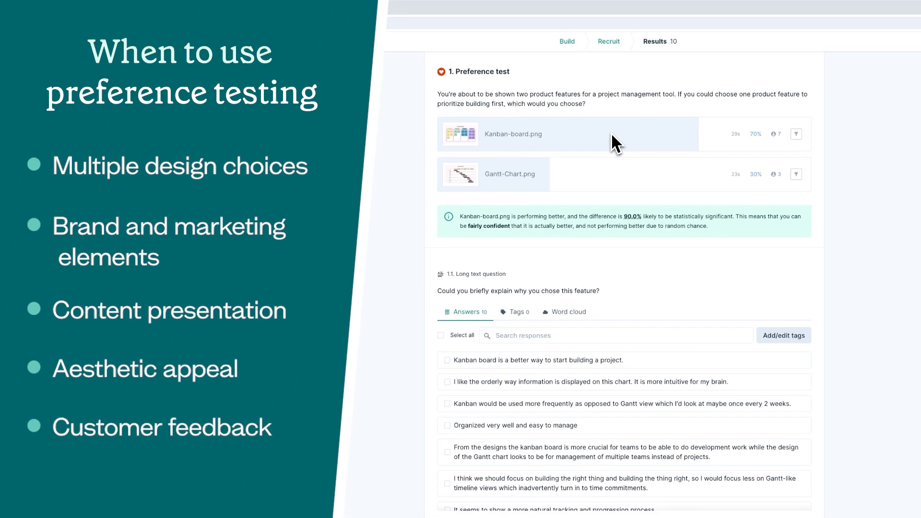
# Scroll through the Kanban versus Gantt preference test answers.
pyautogui.scroll(-3)
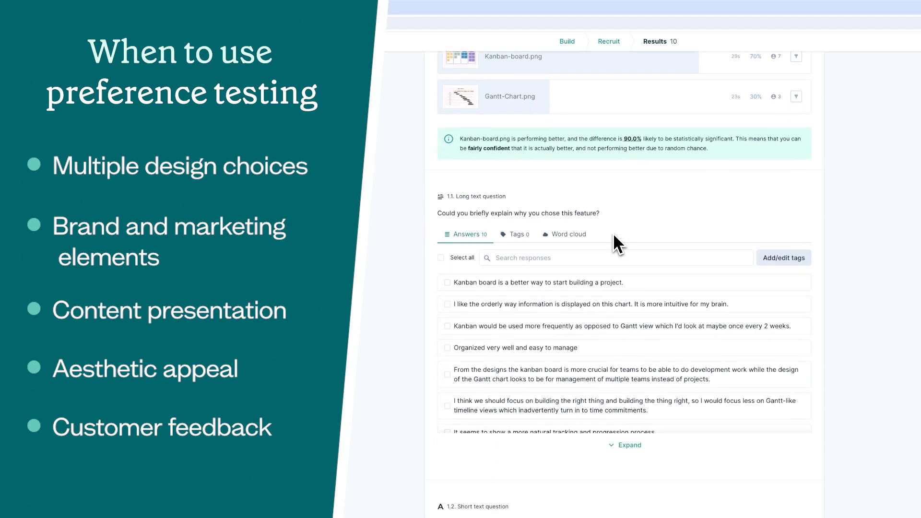
pyautogui.scroll(-3)
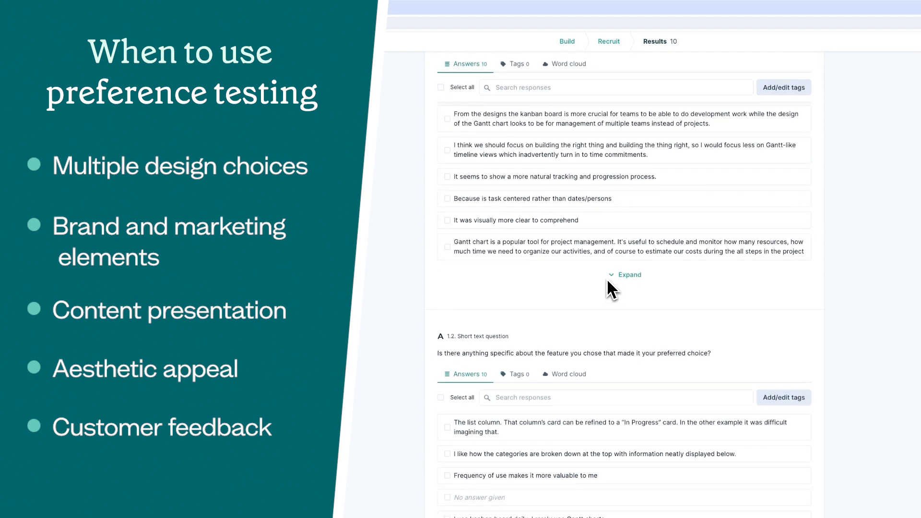
pyautogui.scroll(-3)
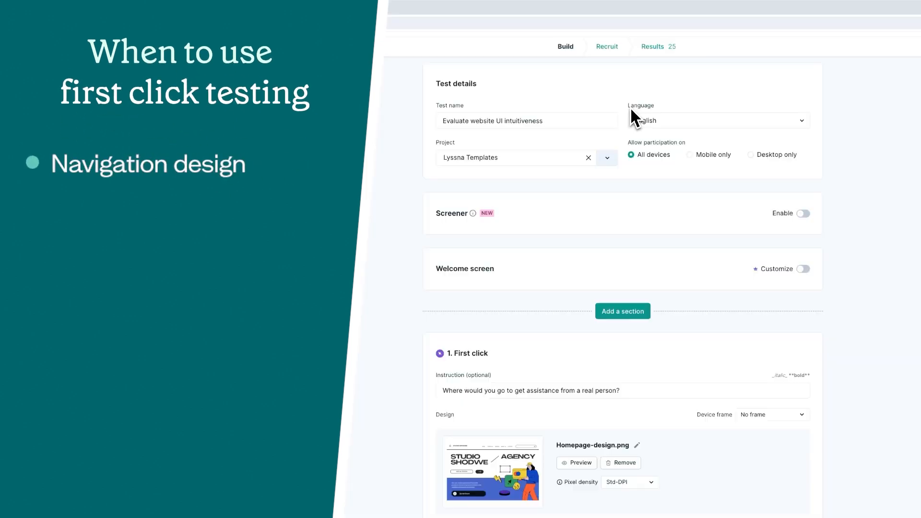
pyautogui.scroll(-3)
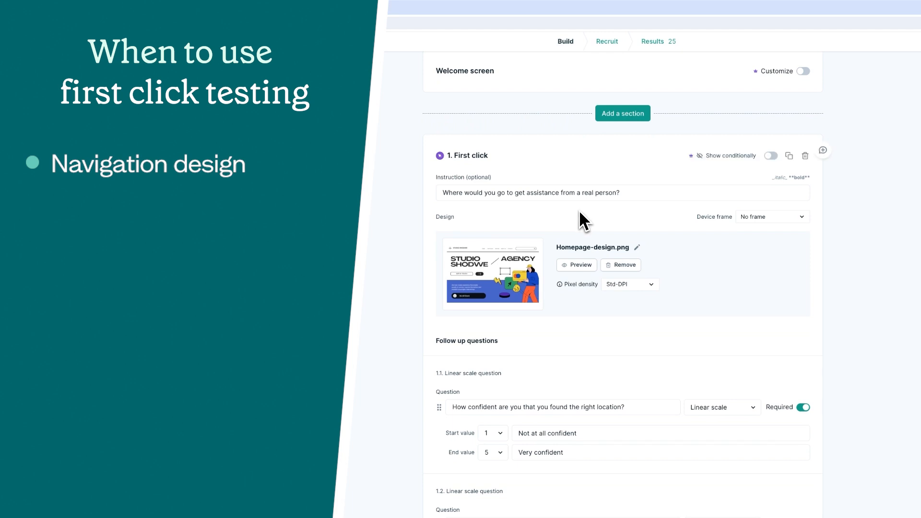
pyautogui.scroll(-3)
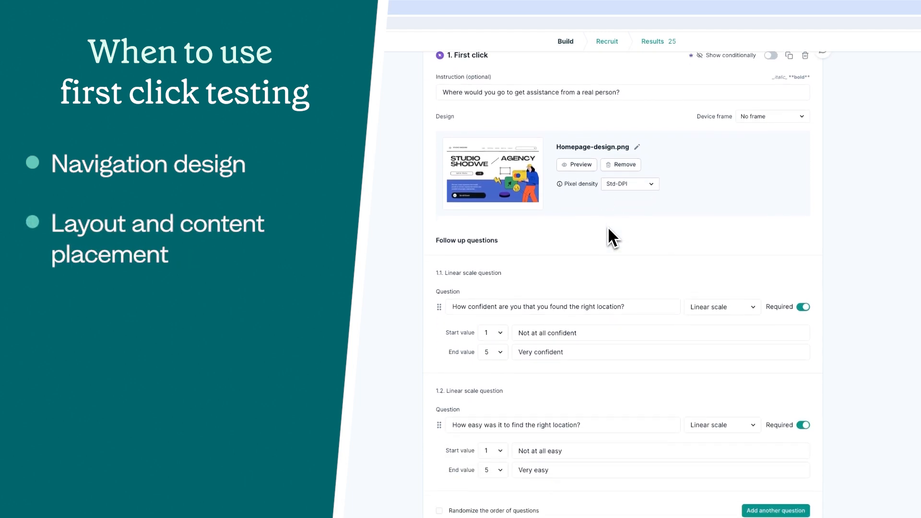
pyautogui.scroll(-3)
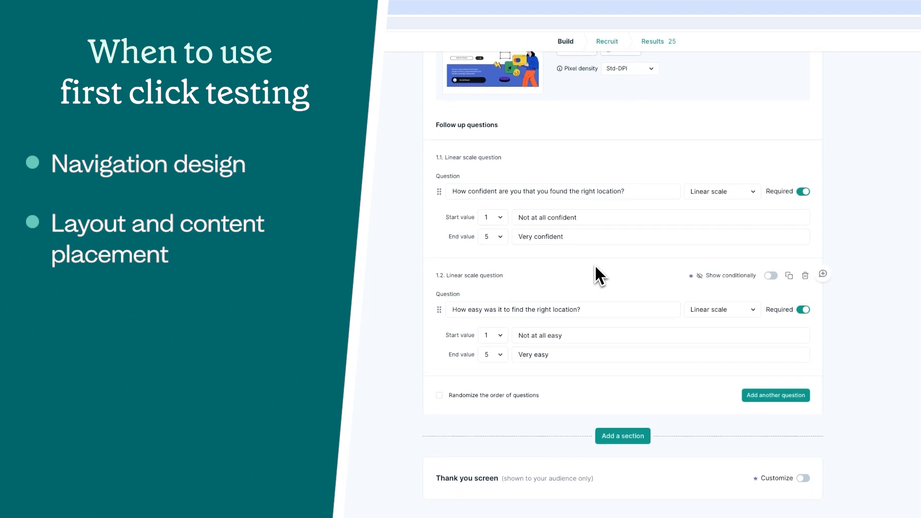
pyautogui.moveTo(604, 432)
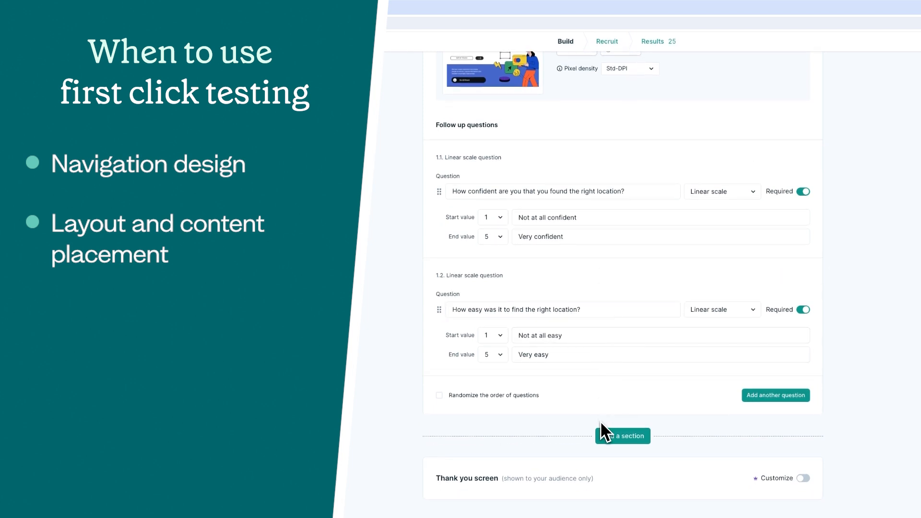
pyautogui.click(652, 41)
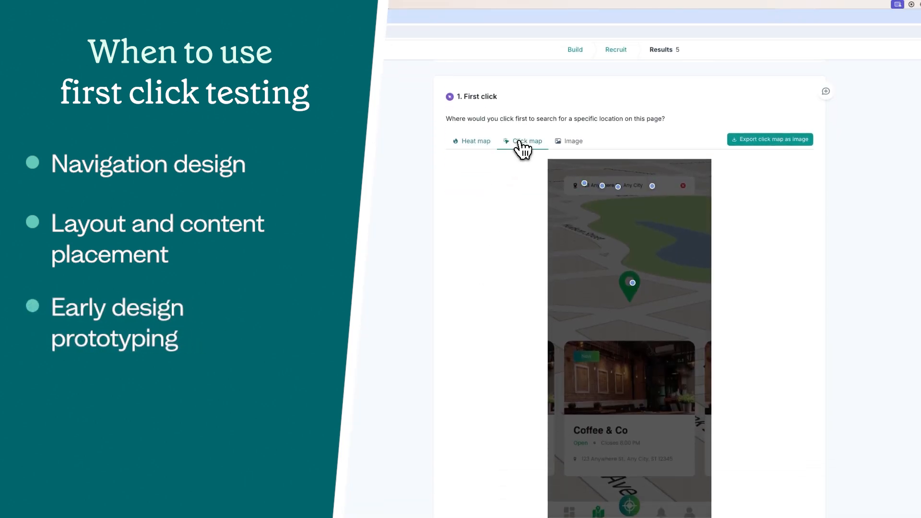
# Scroll past the map click map to the short-text answers about the cafe image and person icon.
pyautogui.scroll(-3)
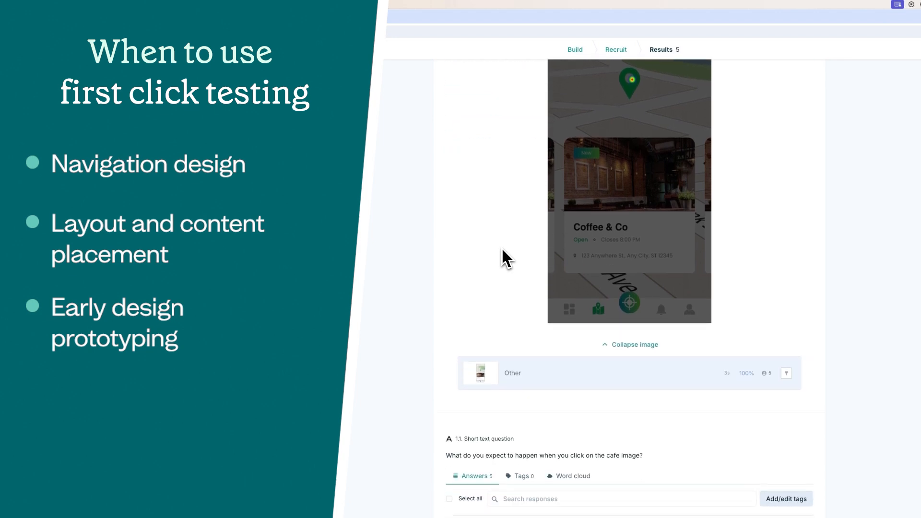
pyautogui.scroll(-3)
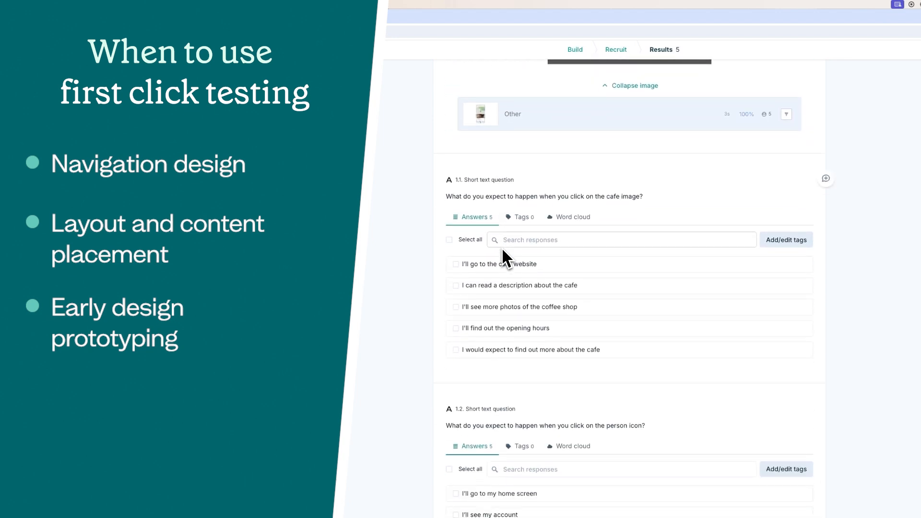
pyautogui.scroll(-3)
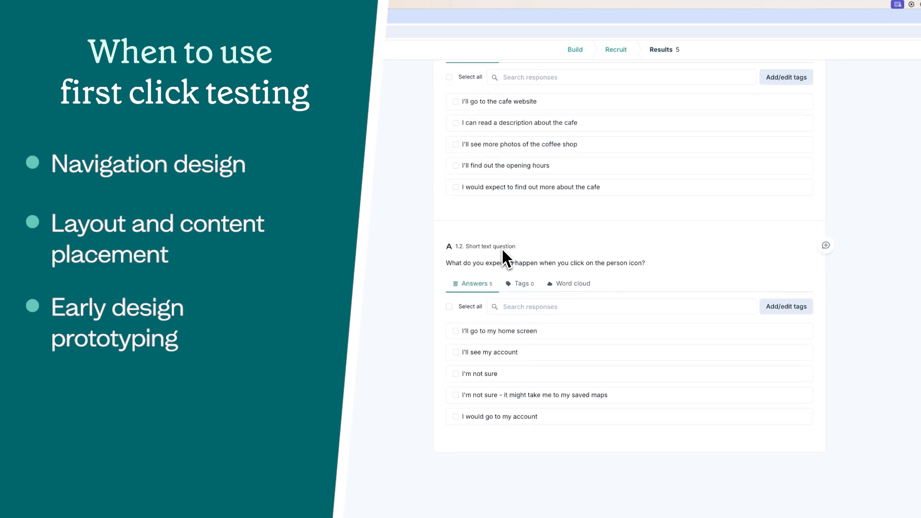
pyautogui.moveTo(407, 364)
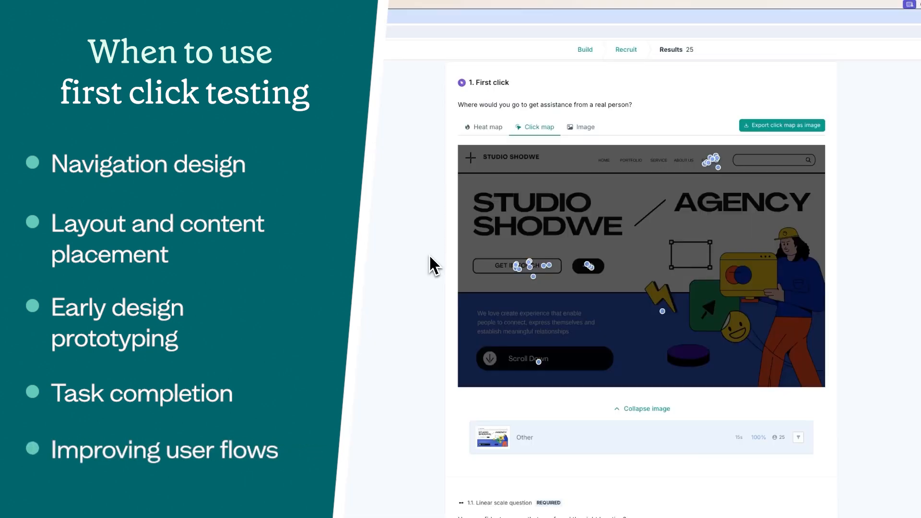
# Scroll from the agency homepage click map to the confidence ratings averaging 3.68.
pyautogui.scroll(-3)
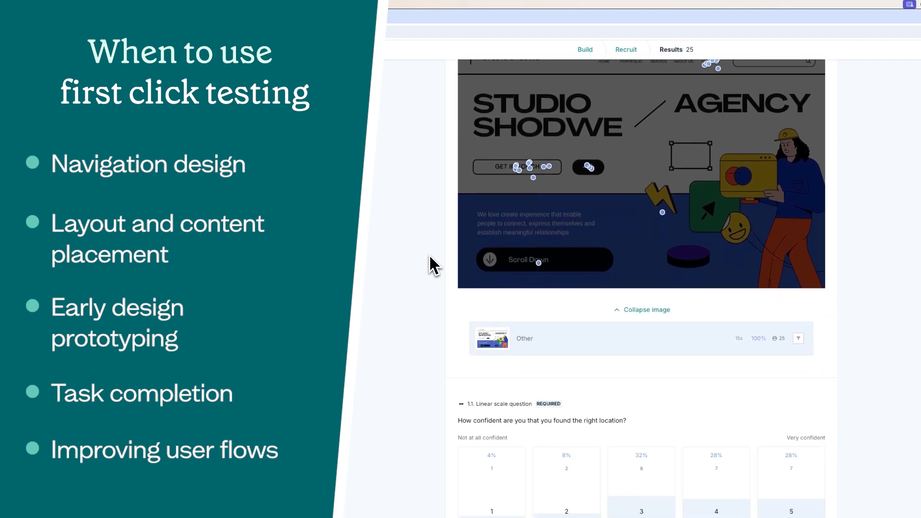
pyautogui.scroll(-3)
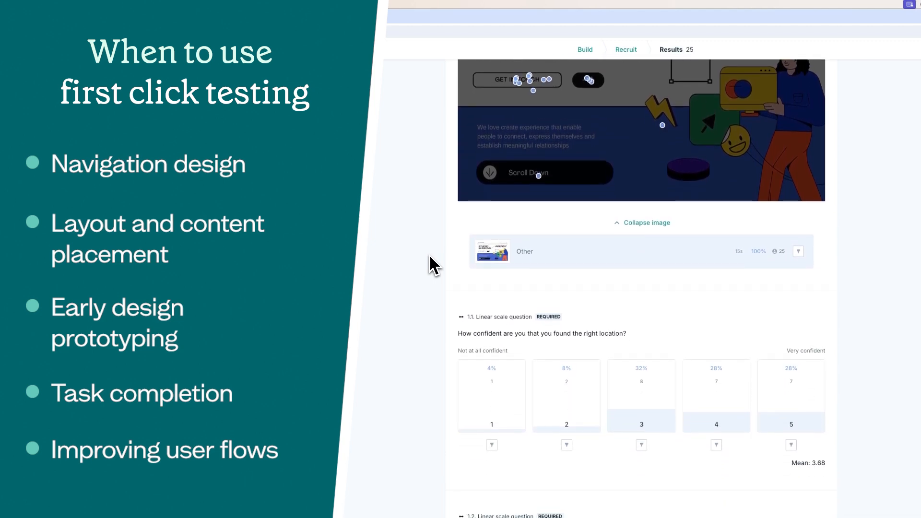
pyautogui.scroll(-3)
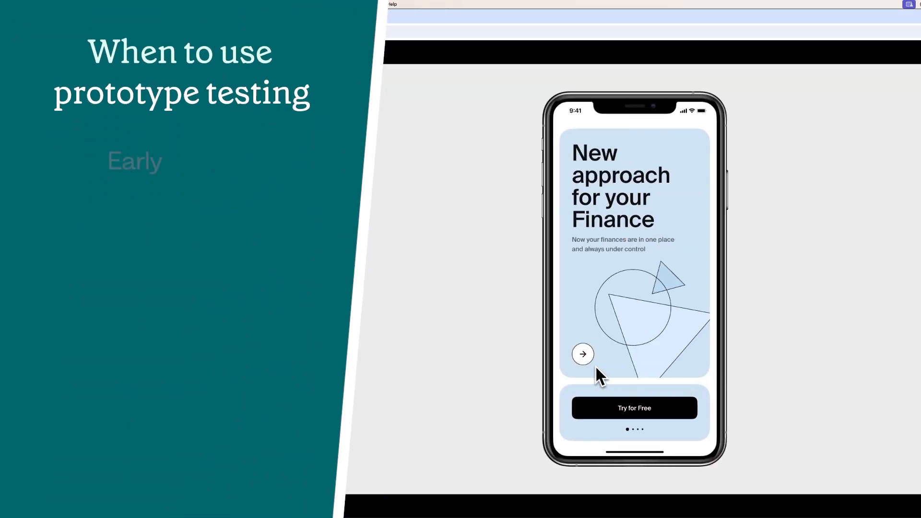
# Advance the finance app prototype through onboarding to the Save for your dreams screen.
pyautogui.click(582, 354)
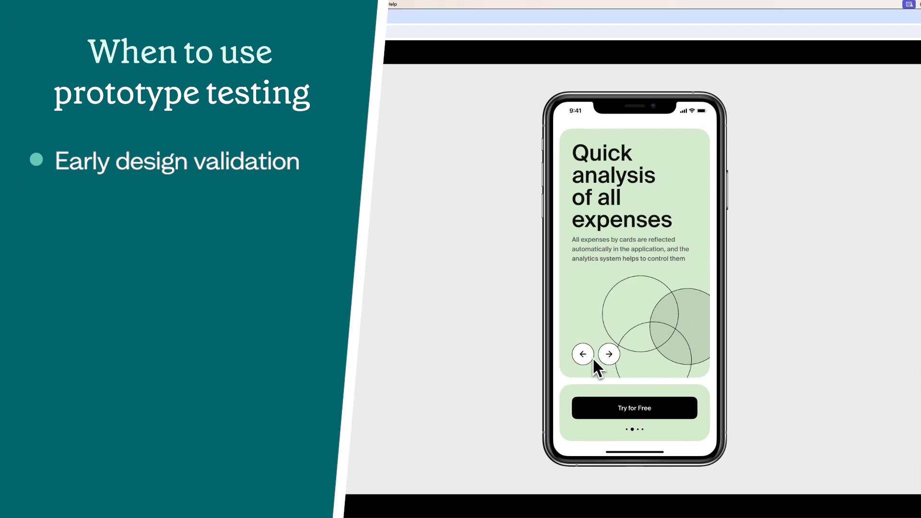
pyautogui.click(609, 354)
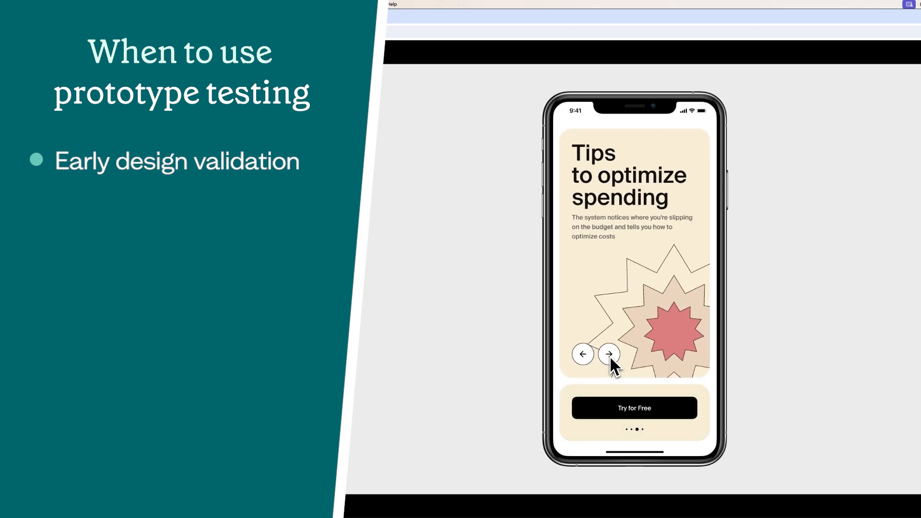
pyautogui.click(609, 354)
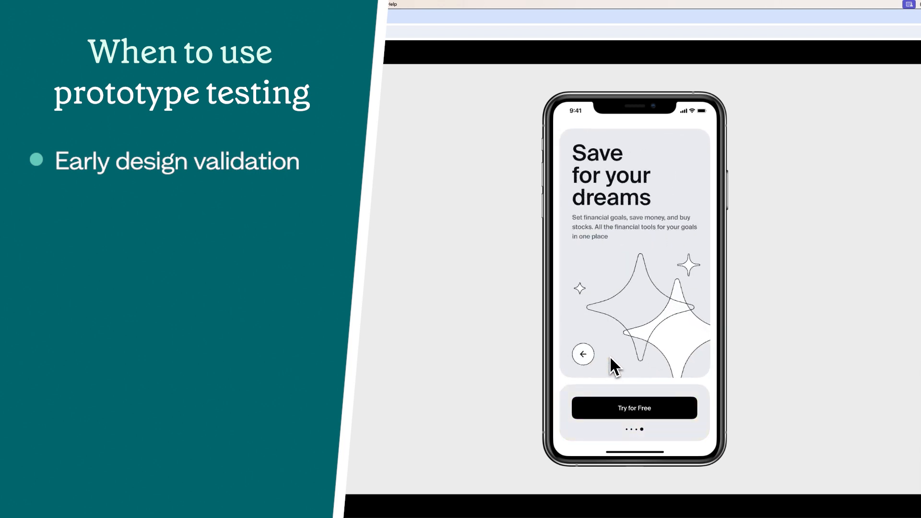
pyautogui.moveTo(520, 373)
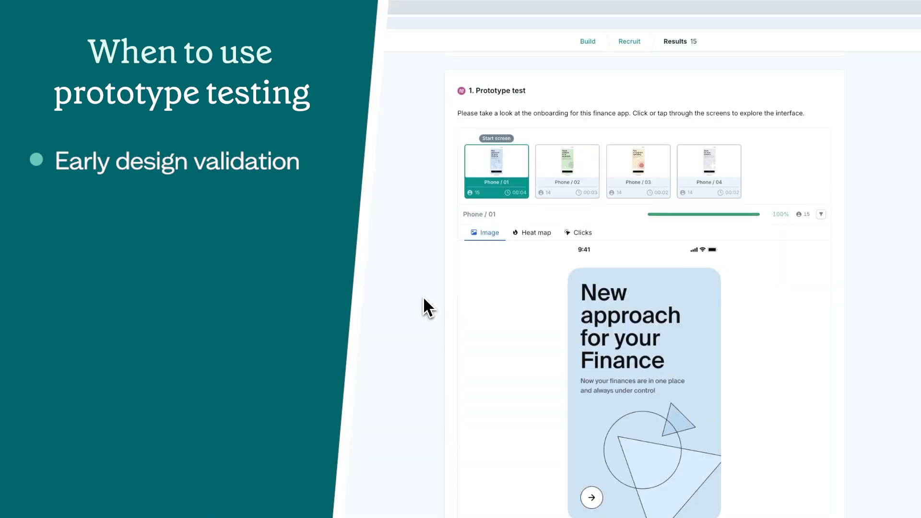
# View first-screen taps as a heat map, individual clicks, then the plain image.
pyautogui.scroll(-3)
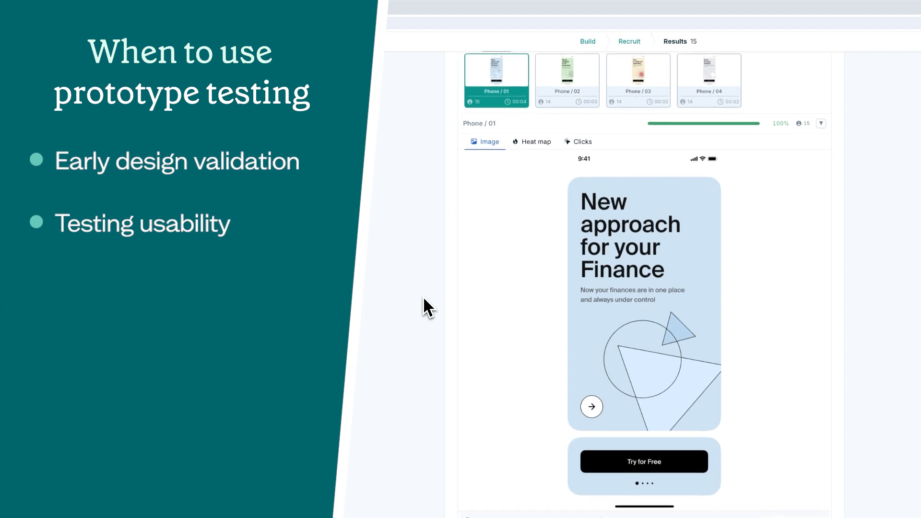
pyautogui.click(531, 141)
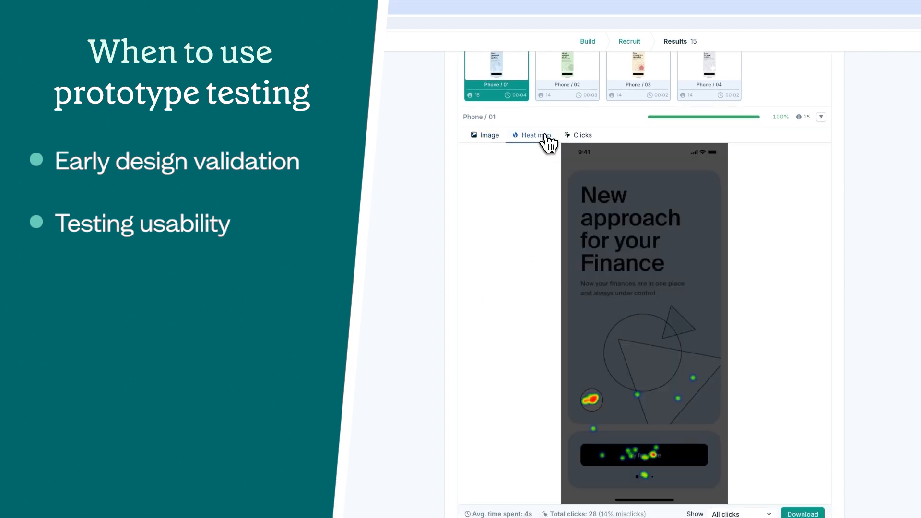
pyautogui.click(582, 135)
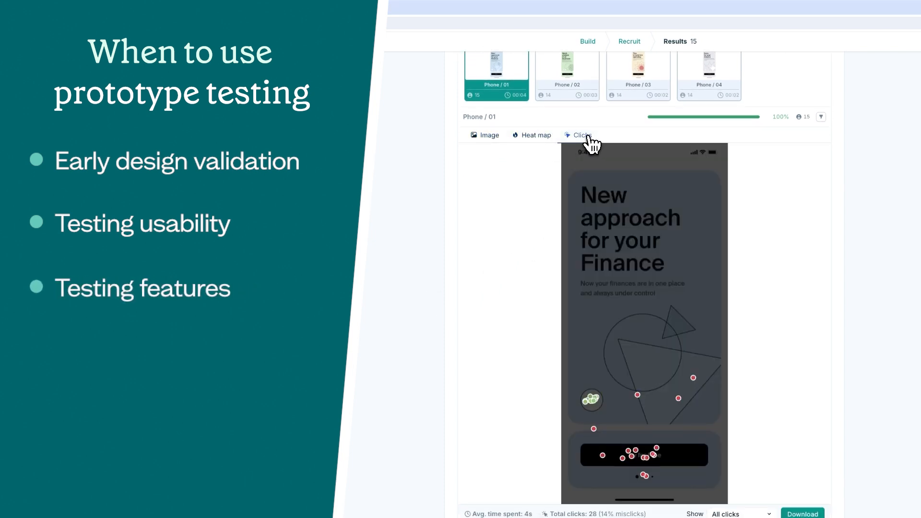
pyautogui.click(489, 135)
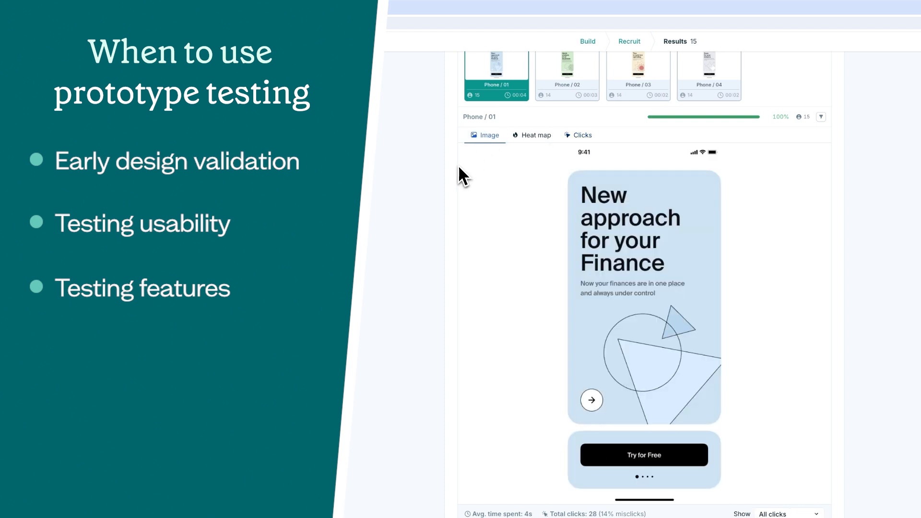
# Review Common paths and long text answers, then start a new usability test.
pyautogui.scroll(-3)
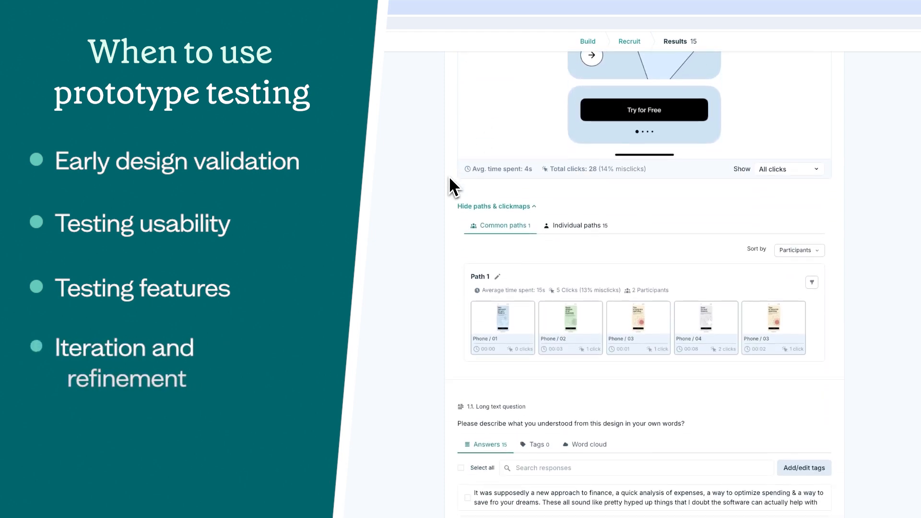
pyautogui.scroll(-3)
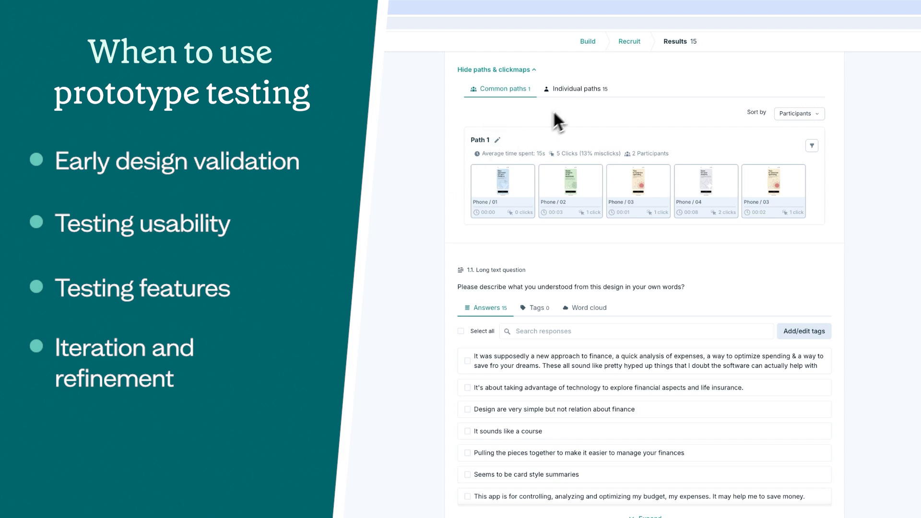
pyautogui.click(580, 88)
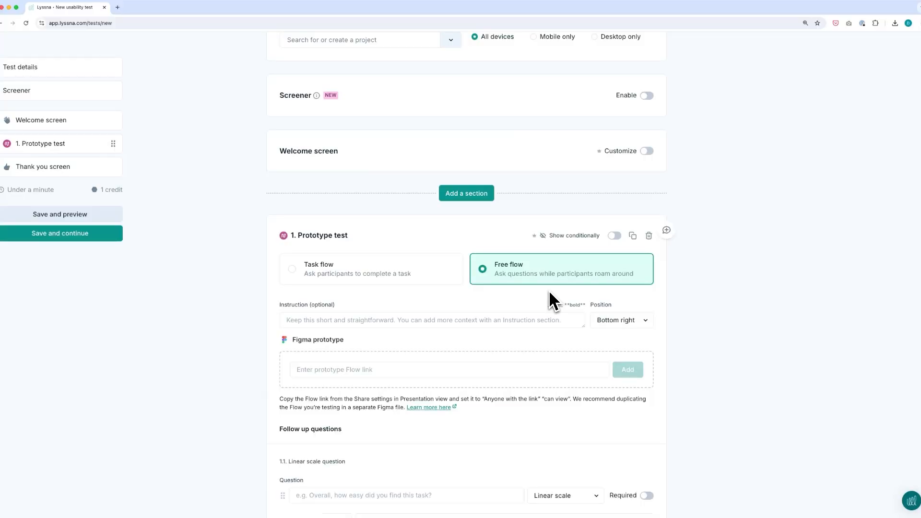
pyautogui.moveTo(297, 279)
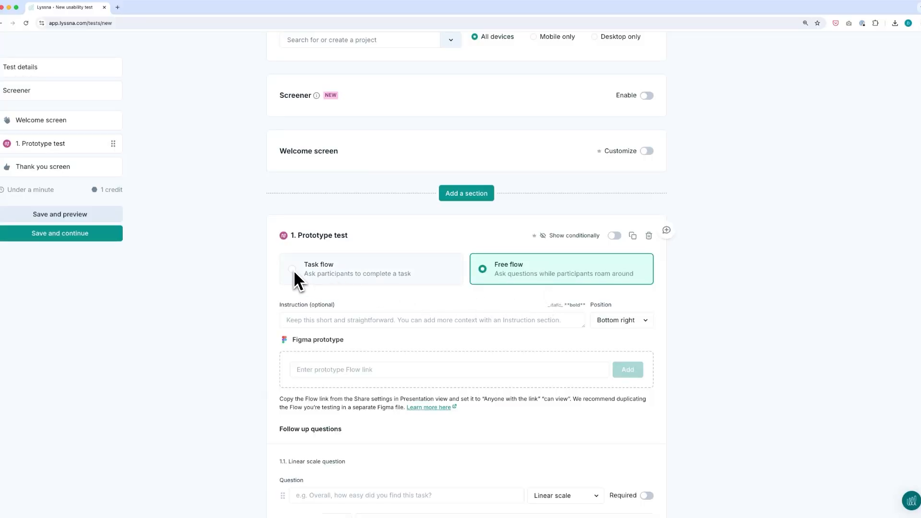
# Set the prototype section to Task flow so participants complete a task.
pyautogui.click(319, 268)
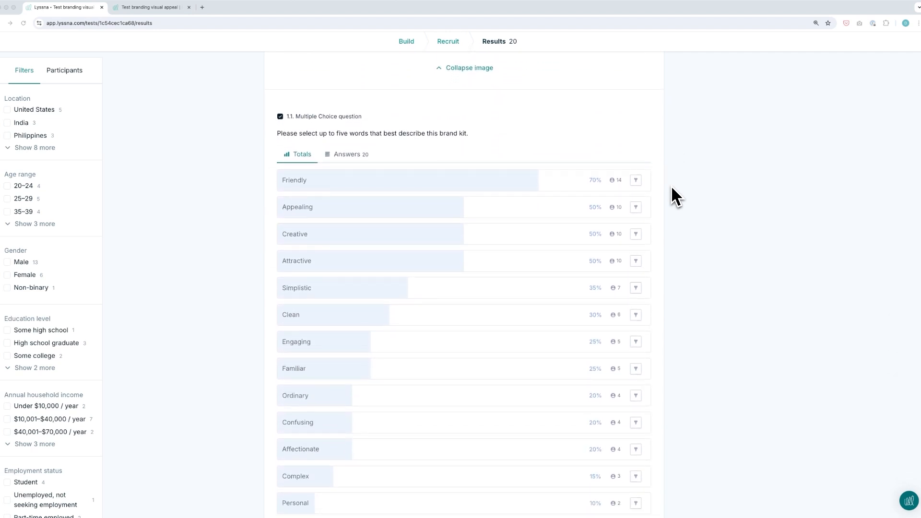
# Scroll the brand kit word totals led by Friendly at 70% down to written branding opinions.
pyautogui.scroll(-3)
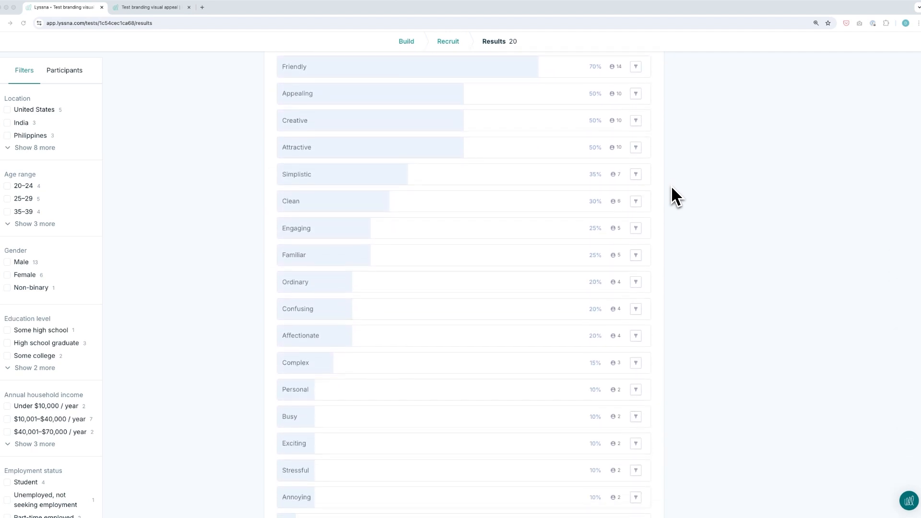
pyautogui.scroll(-3)
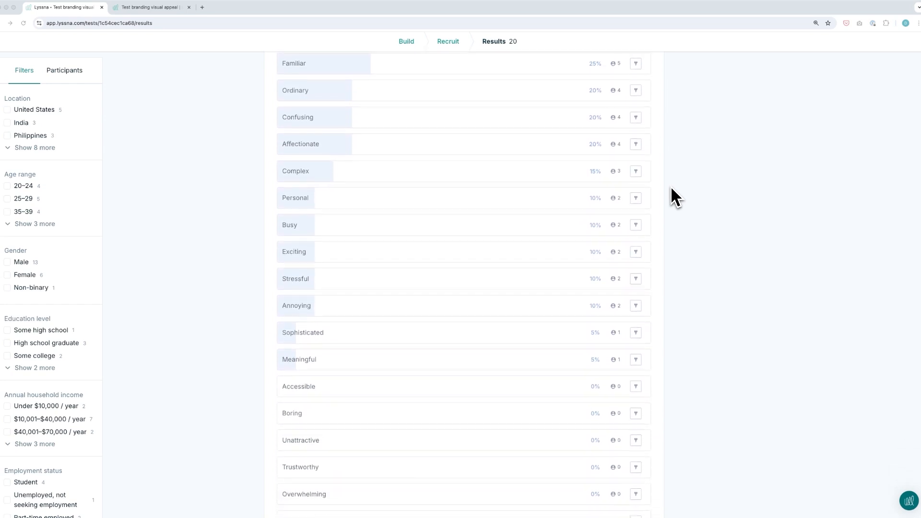
pyautogui.scroll(-3)
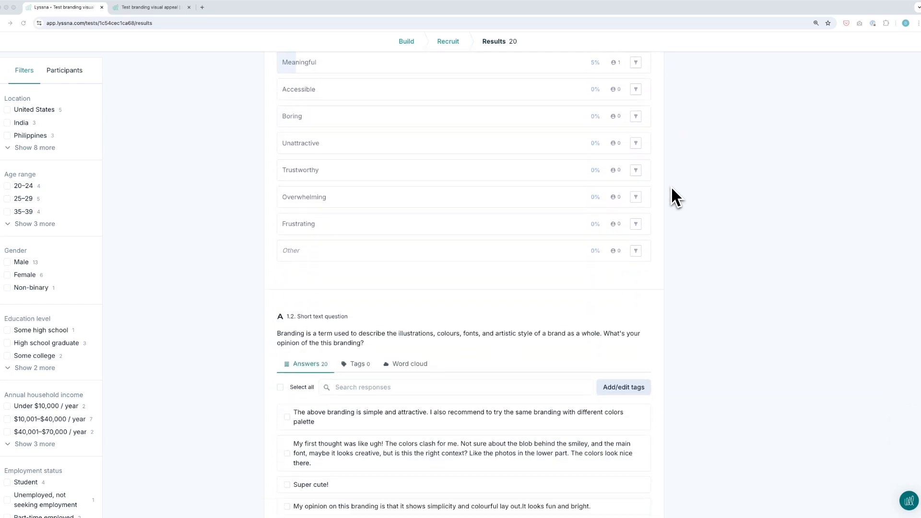
pyautogui.scroll(-3)
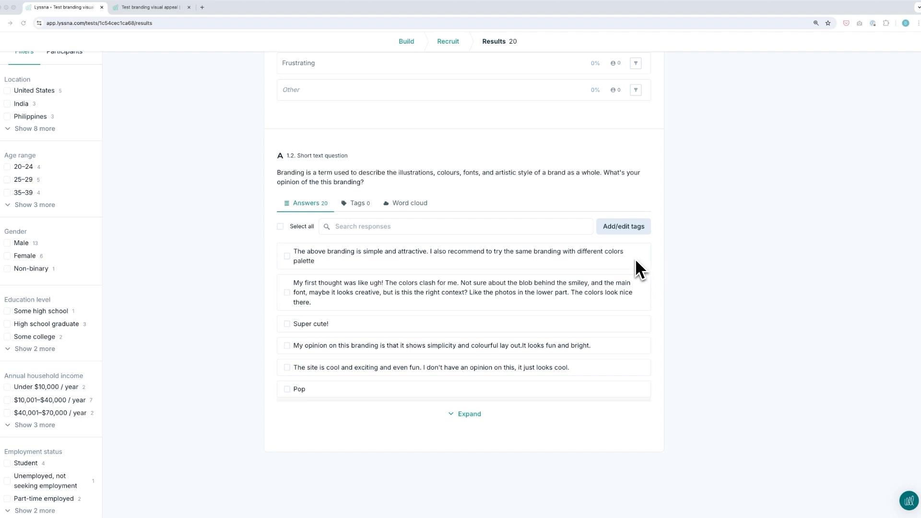
pyautogui.click(623, 226)
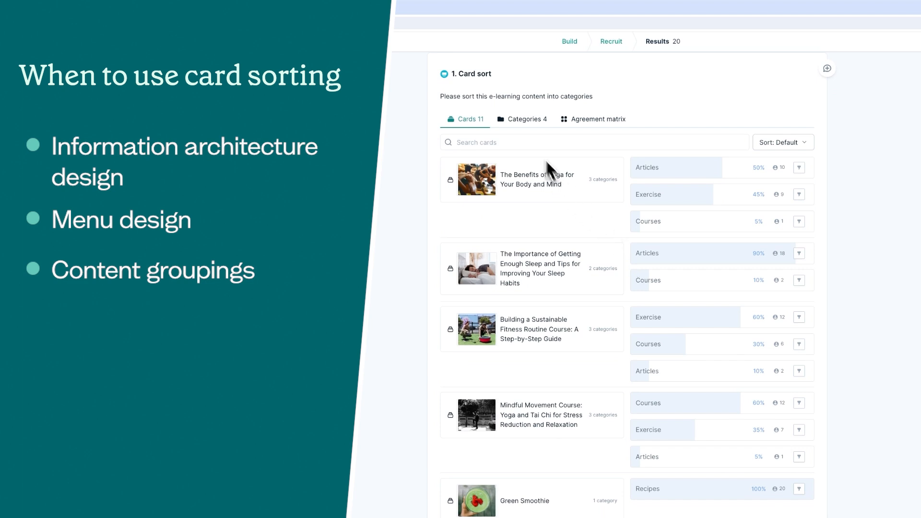
# Review the Categories view of how cards were sorted into each category.
pyautogui.click(527, 118)
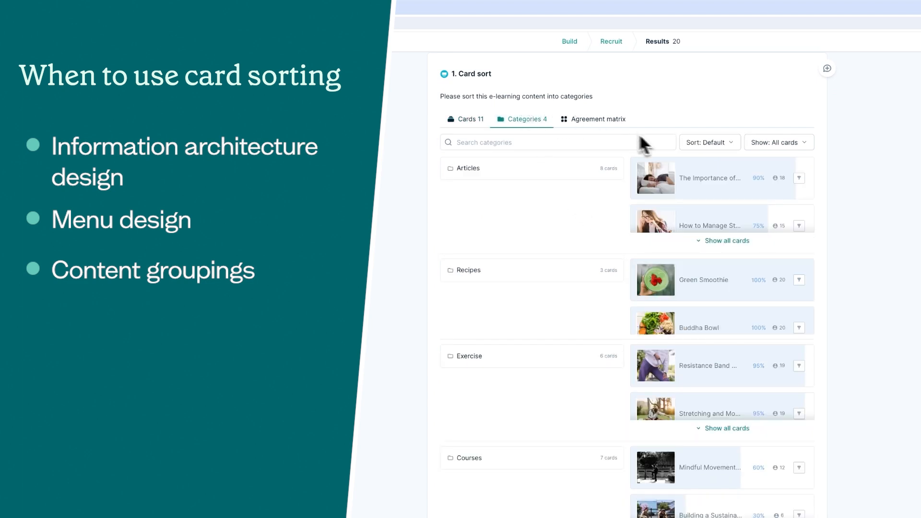
pyautogui.scroll(-3)
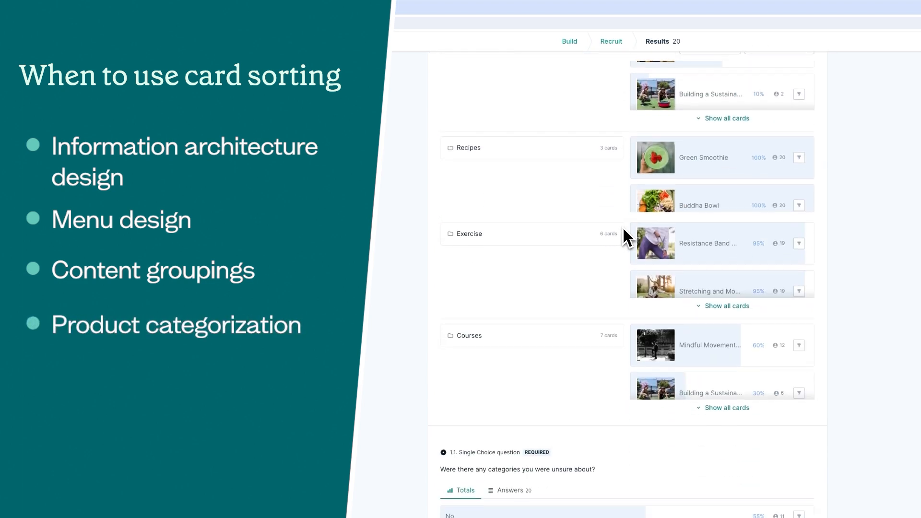
pyautogui.scroll(3)
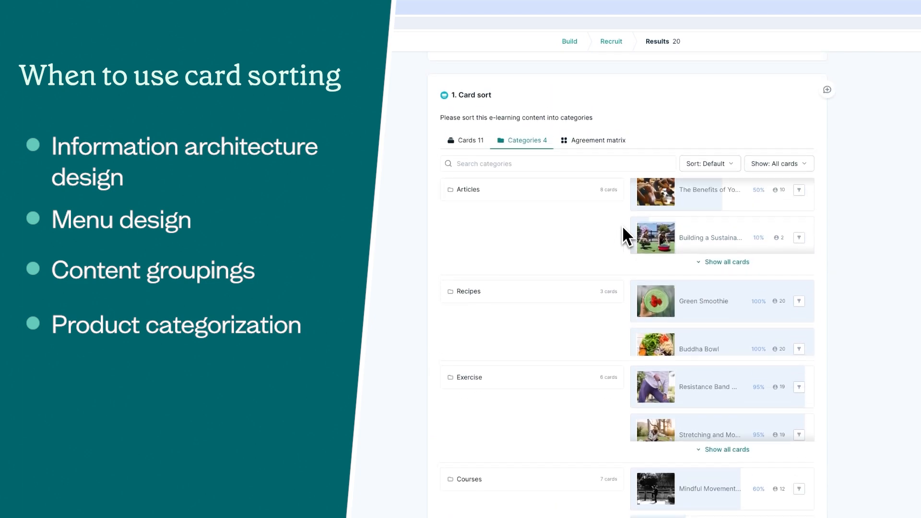
# Switch to the card-by-category agreement matrix and scroll down to the follow-up questions.
pyautogui.click(598, 142)
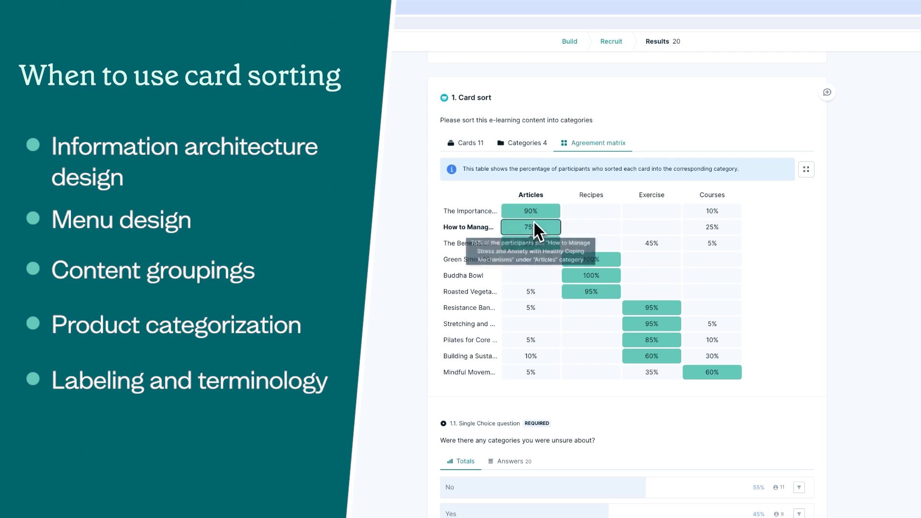
pyautogui.moveTo(534, 335)
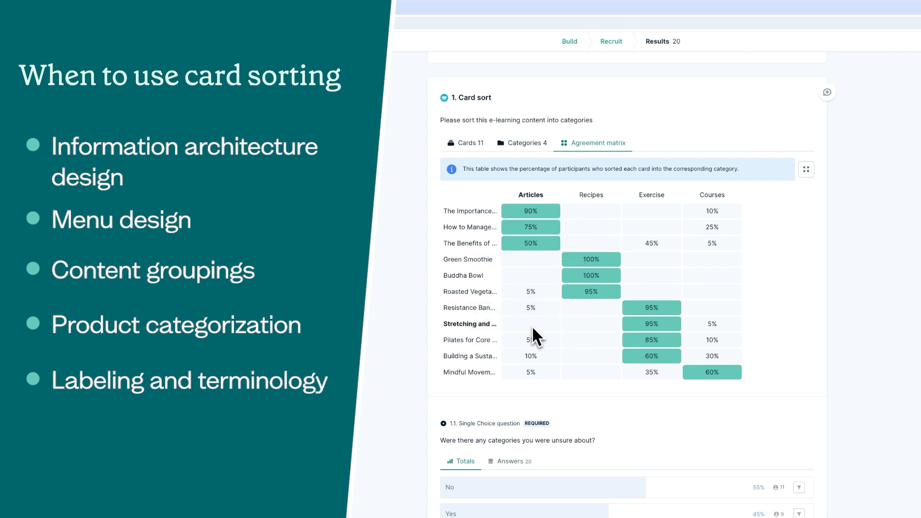
pyautogui.moveTo(636, 423)
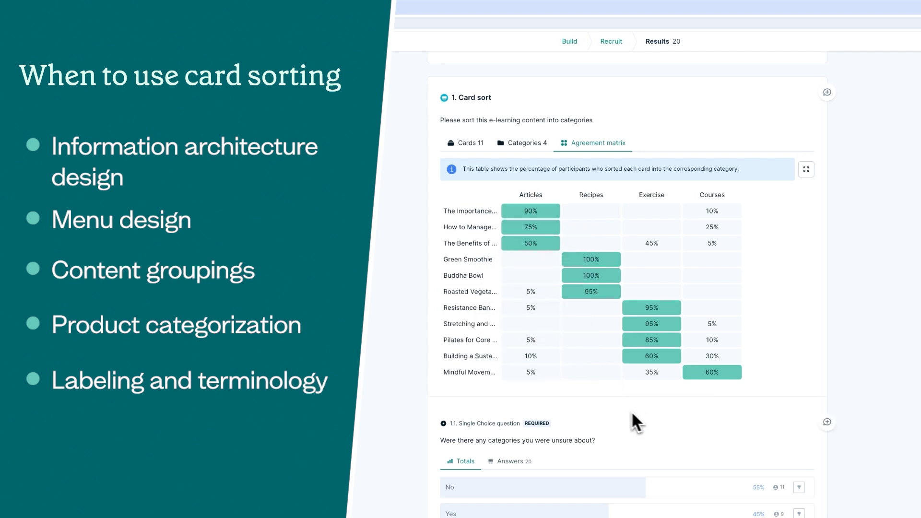
pyautogui.scroll(-3)
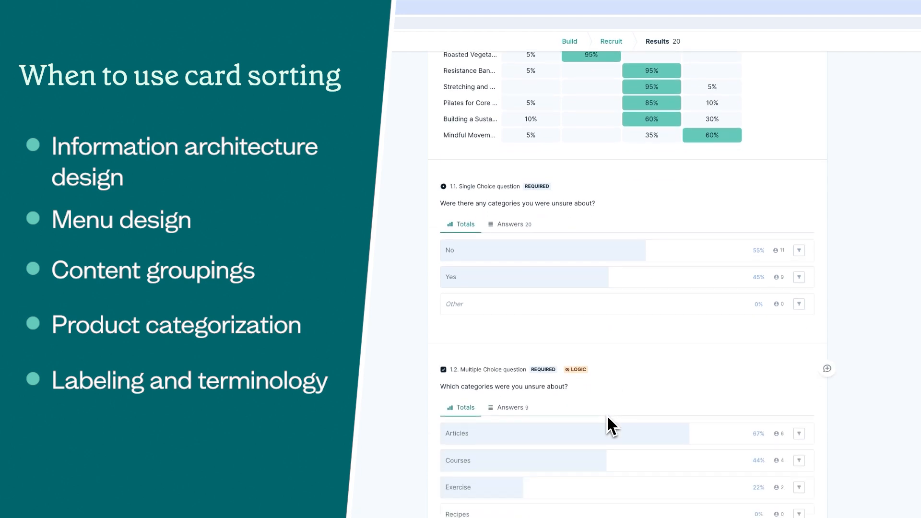
pyautogui.scroll(-3)
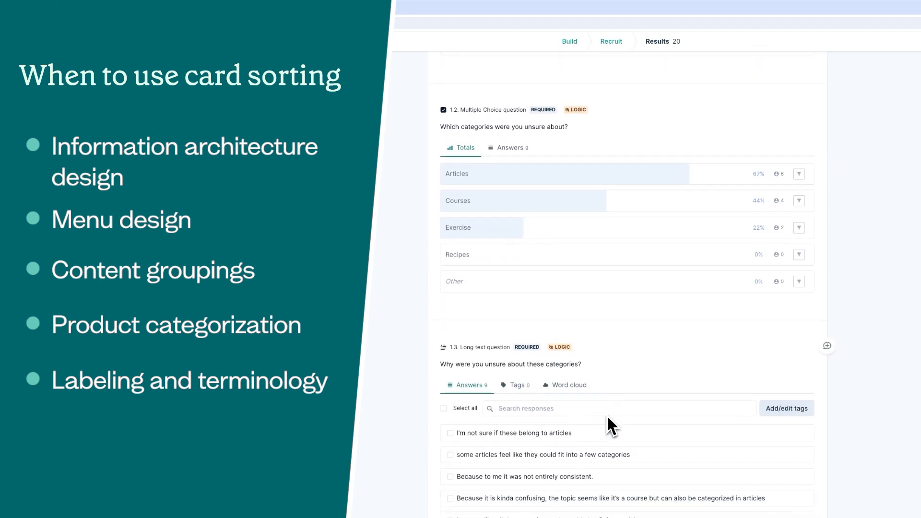
pyautogui.scroll(-3)
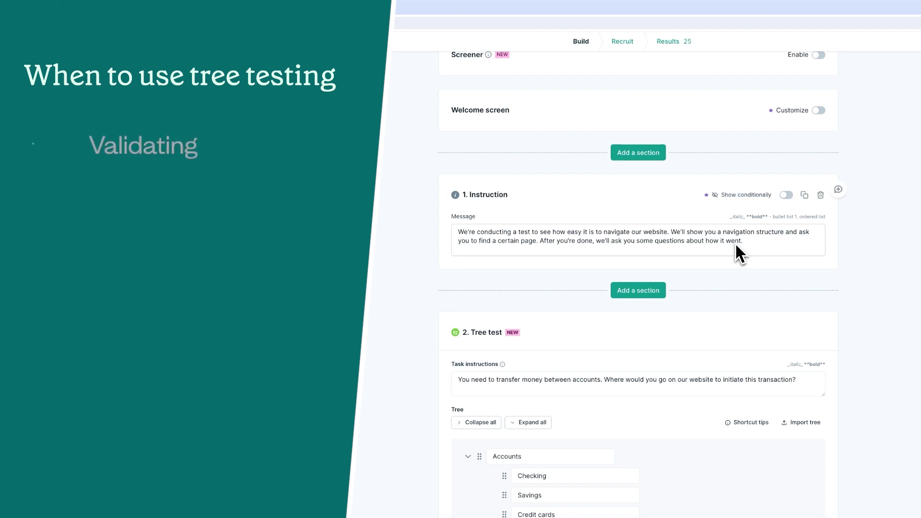
pyautogui.scroll(-3)
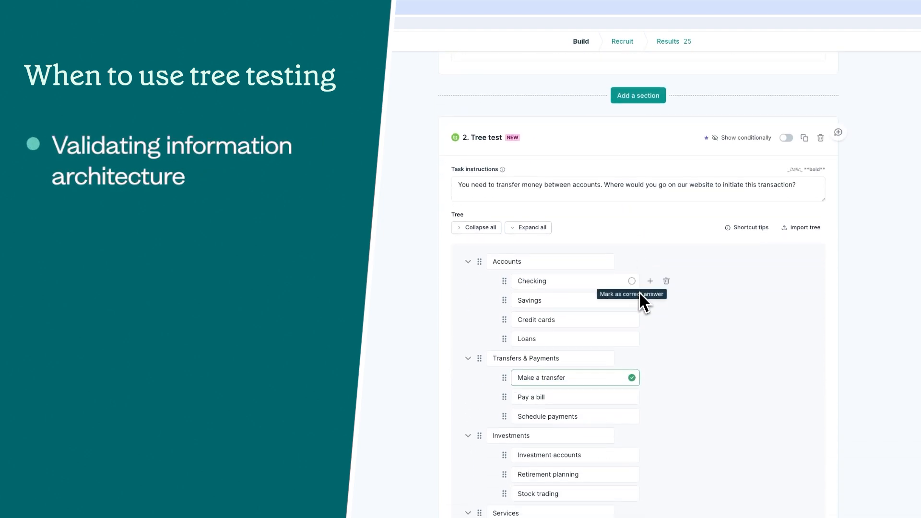
pyautogui.scroll(-3)
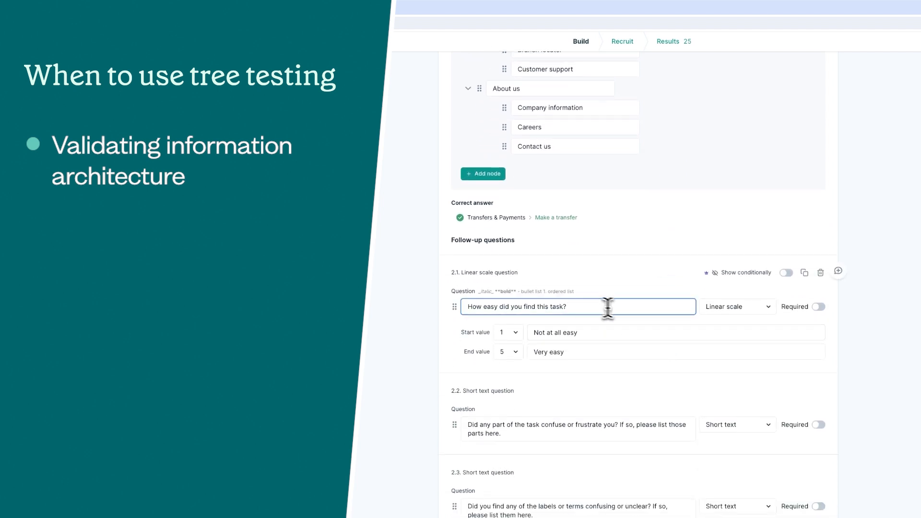
pyautogui.scroll(-3)
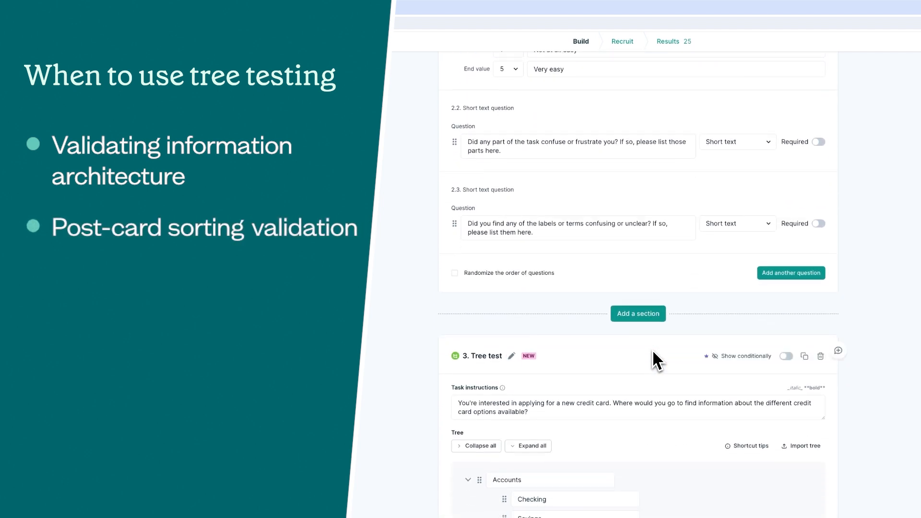
pyautogui.click(669, 41)
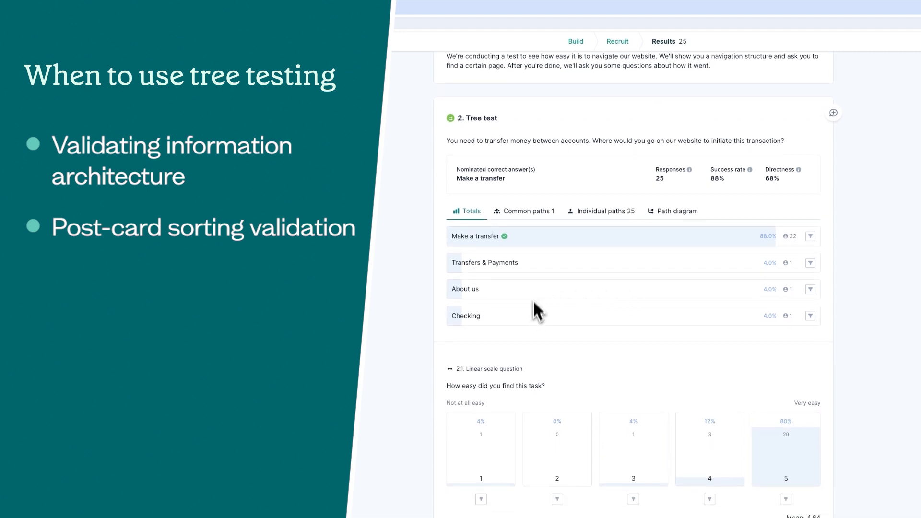
# View the most common navigation paths, then the path diagram of participant routes.
pyautogui.click(527, 211)
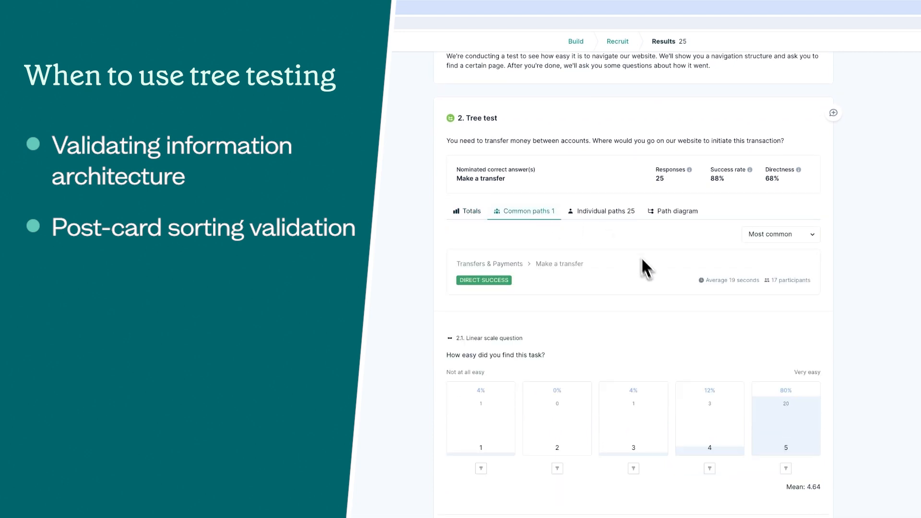
pyautogui.scroll(-3)
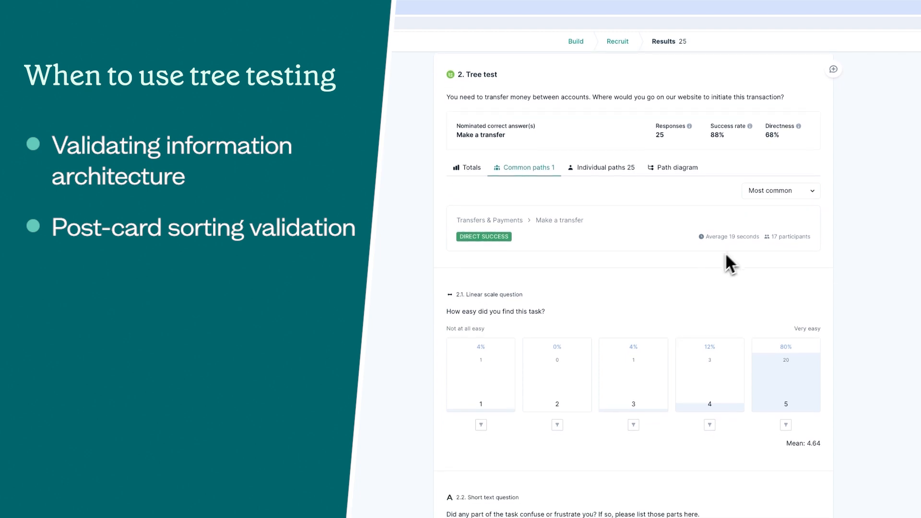
pyautogui.click(601, 167)
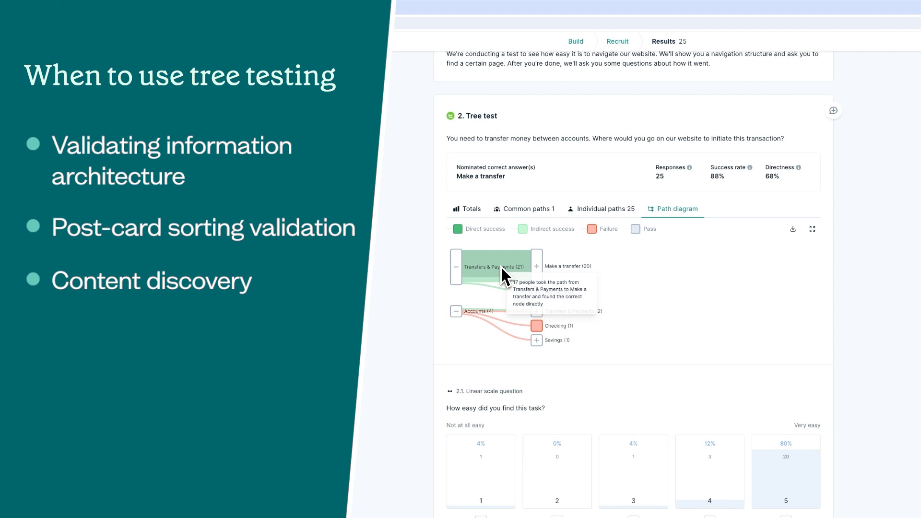
pyautogui.moveTo(495, 326)
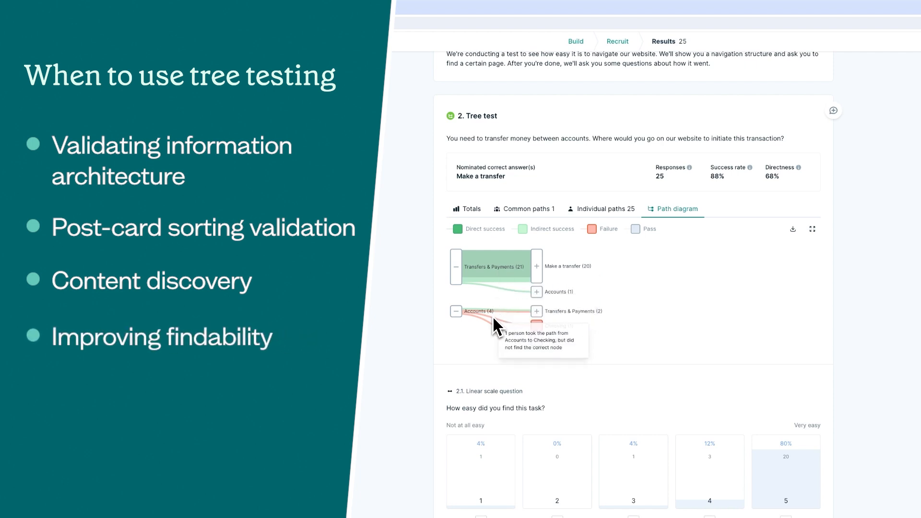
pyautogui.moveTo(495, 313)
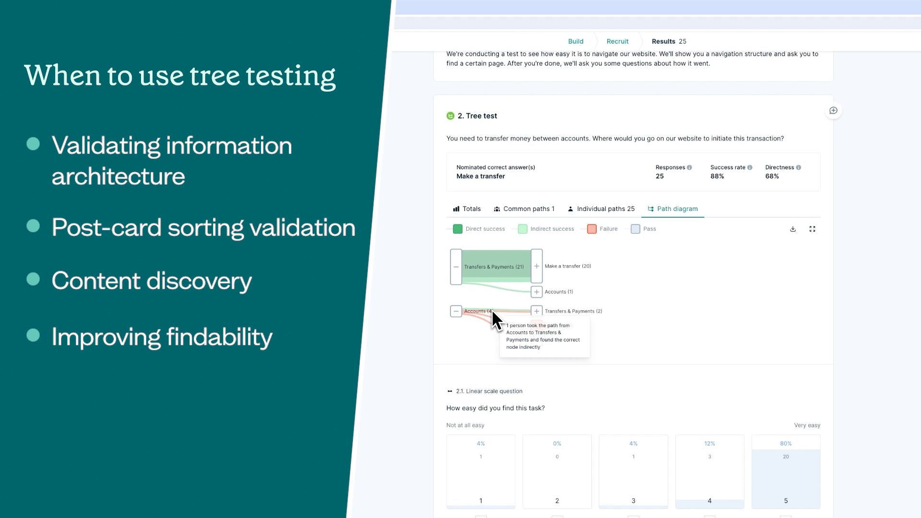
# Scroll down the path diagram to the written feedback below it.
pyautogui.scroll(-3)
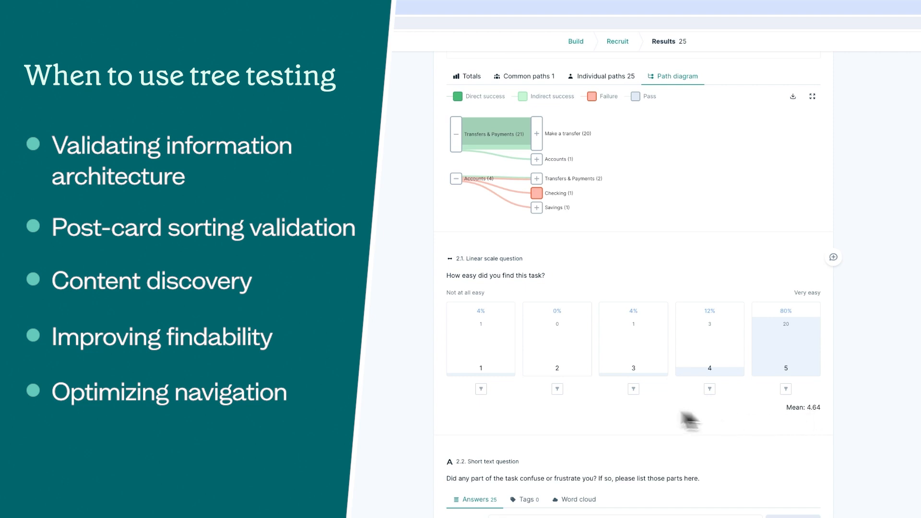
pyautogui.scroll(-3)
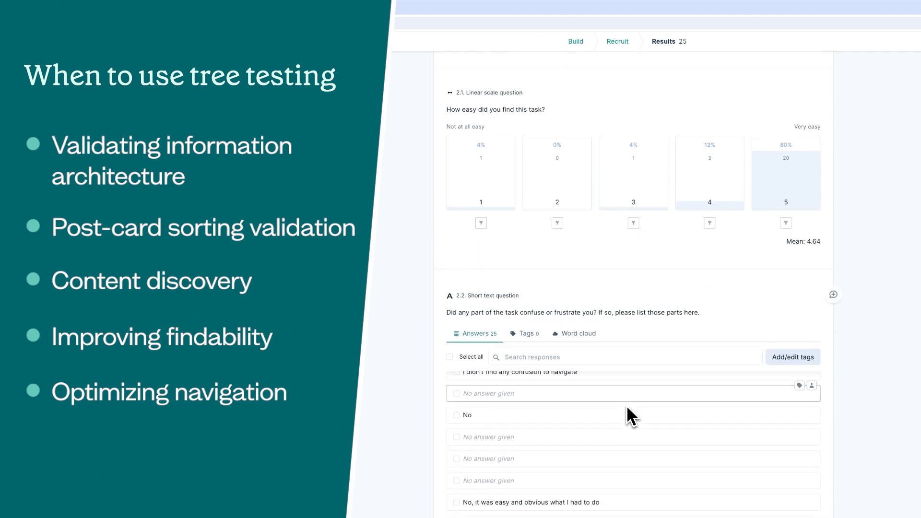
pyautogui.scroll(-3)
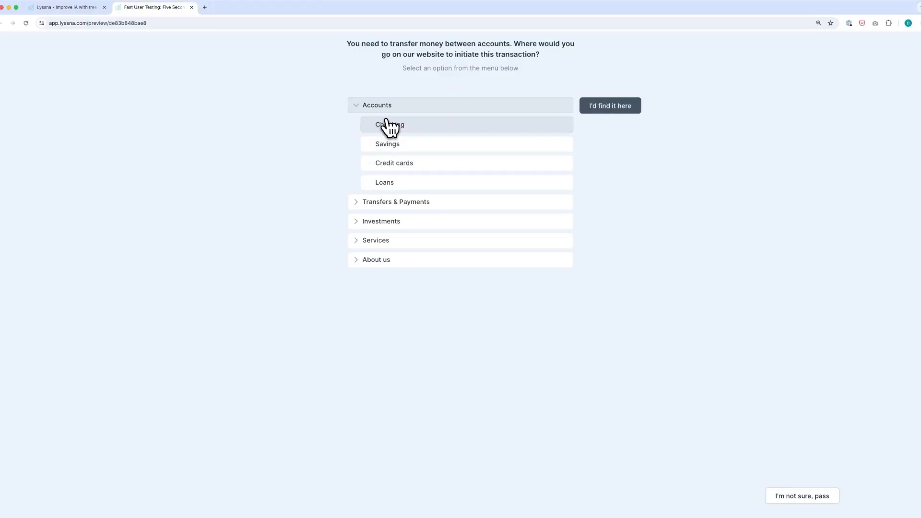
# Choose Checking under the expanded Accounts branch in the participant preview.
pyautogui.click(396, 202)
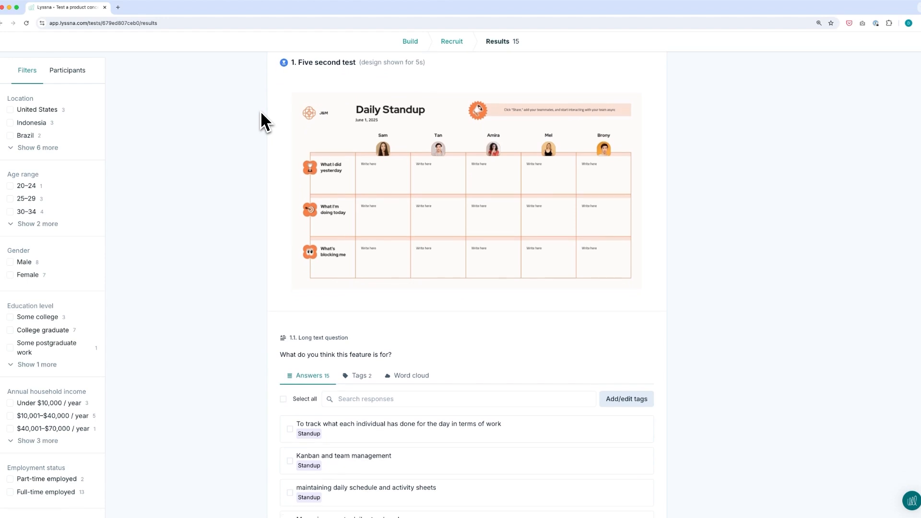
# Scroll through the tagged answers about the Daily Standup design's purpose.
pyautogui.scroll(-3)
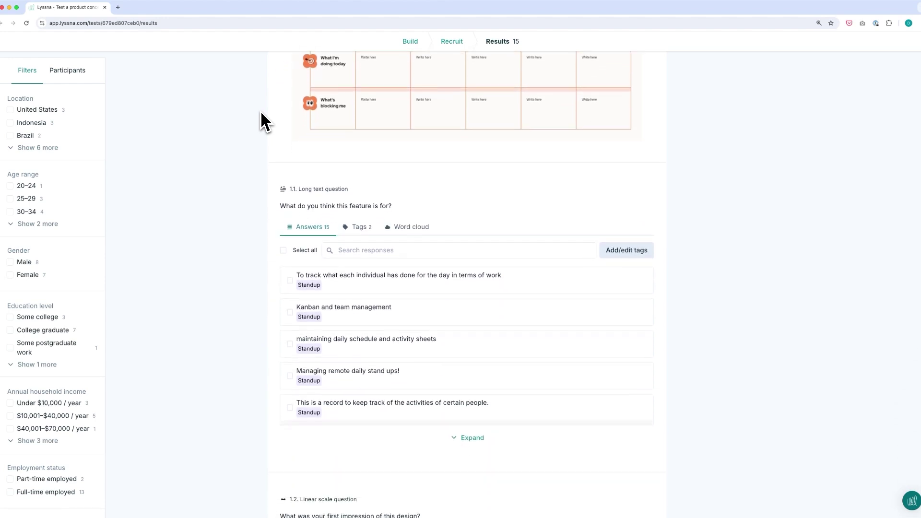
pyautogui.scroll(-3)
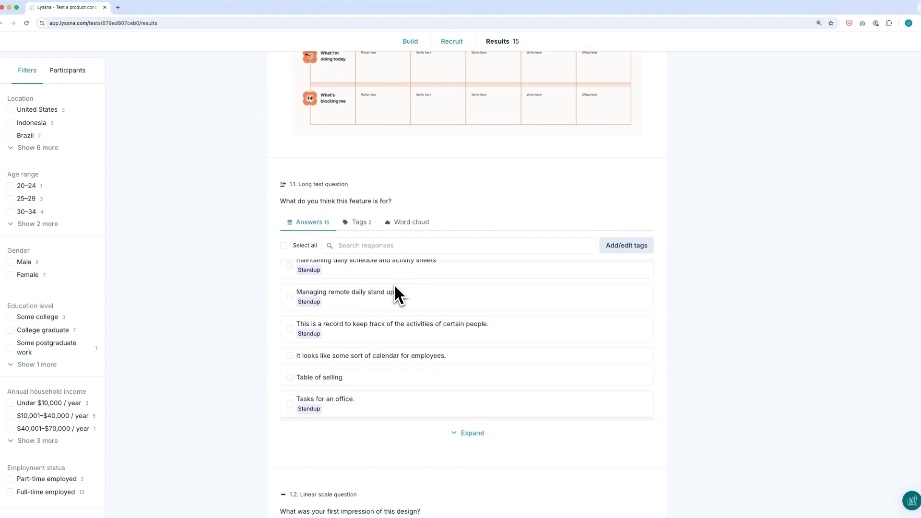
pyautogui.scroll(-3)
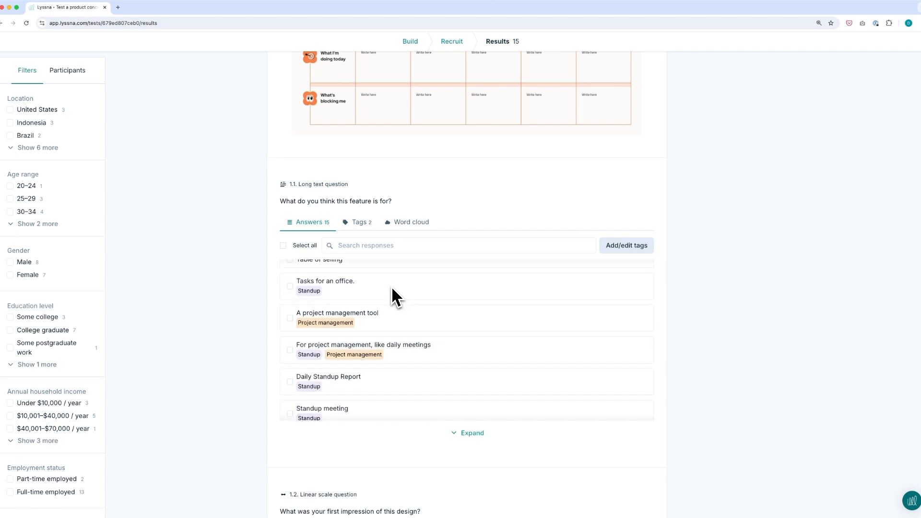
pyautogui.scroll(-3)
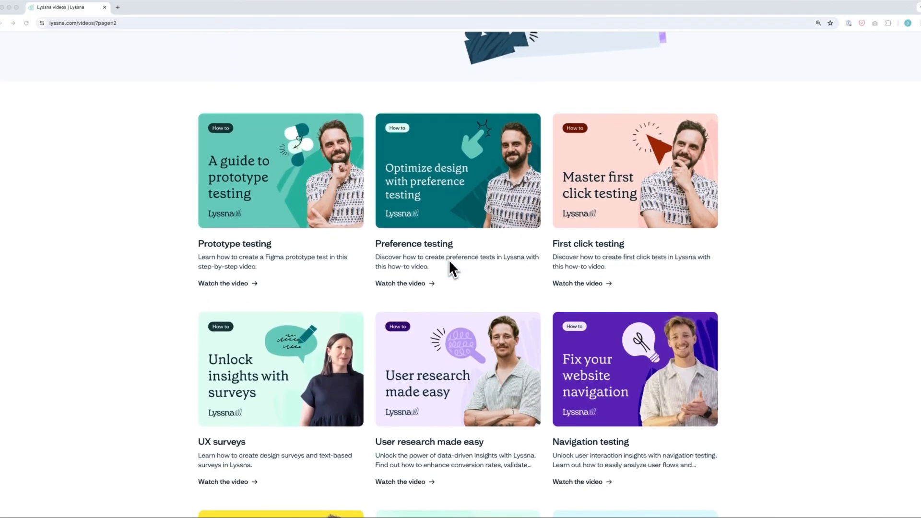
# Scroll the how-to video cards on the lyssna.com/videos page.
pyautogui.scroll(-3)
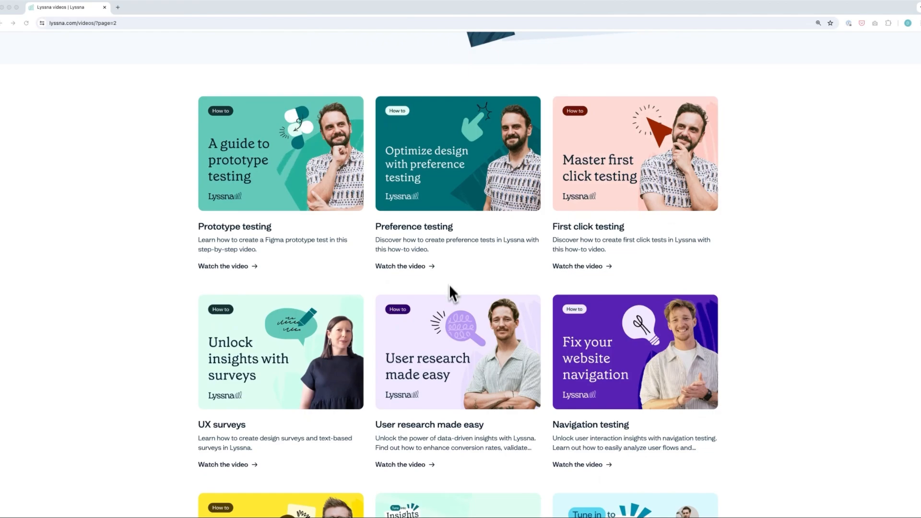